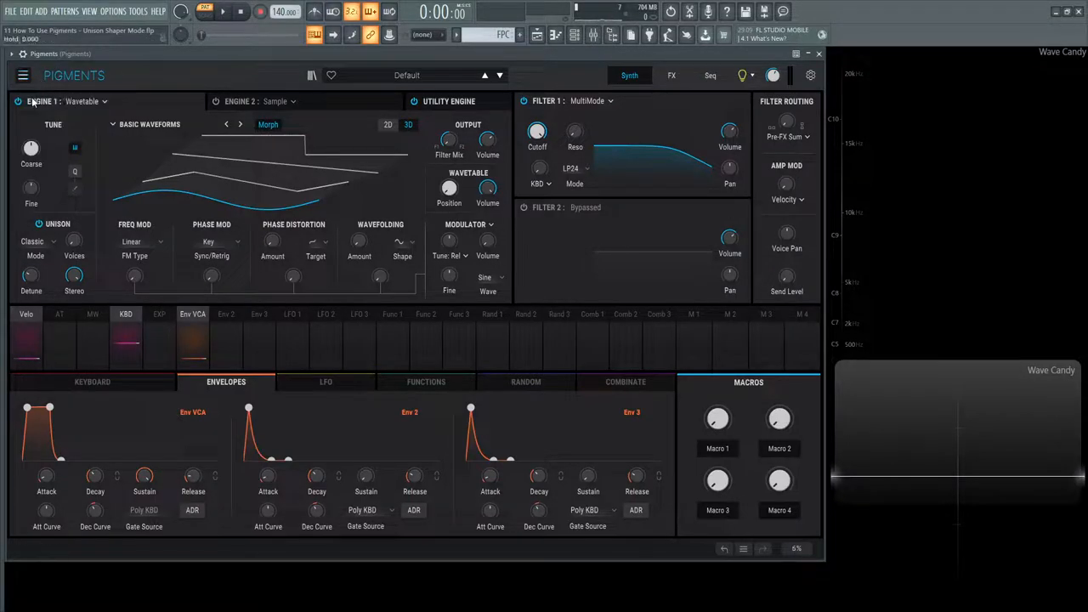
Make Engine 1 a Sample engine with the Grand Piano C3 and an empty shaper
left_click(65, 103)
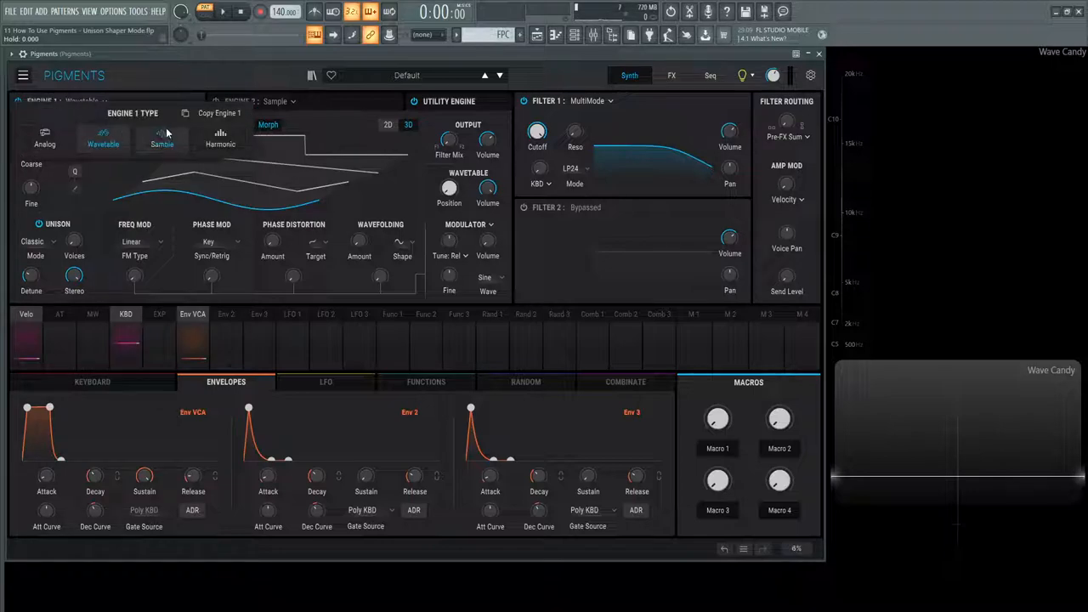
left_click(162, 137)
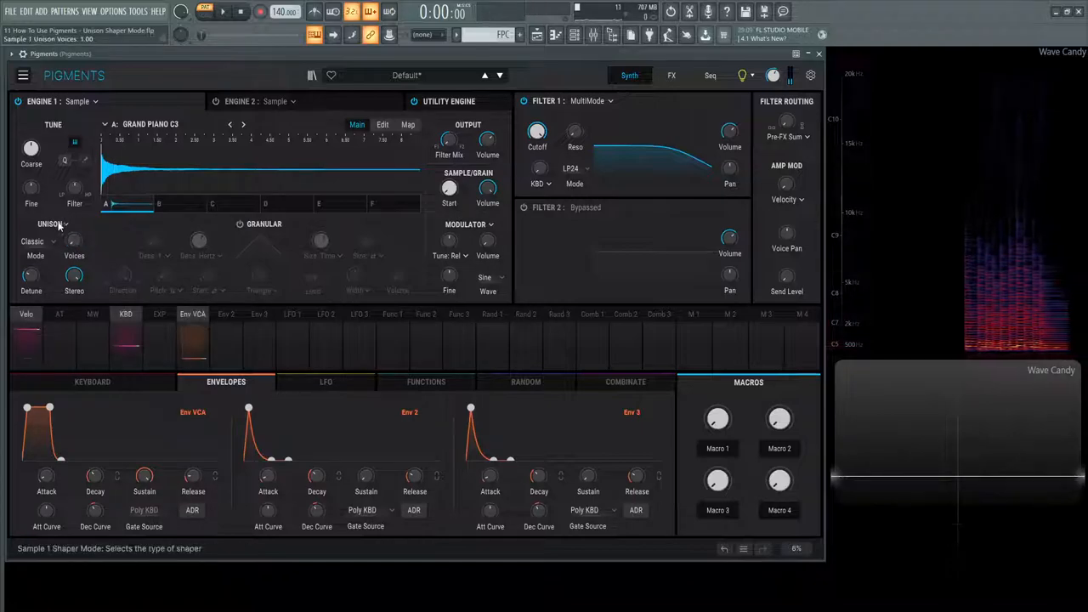
left_click(53, 224)
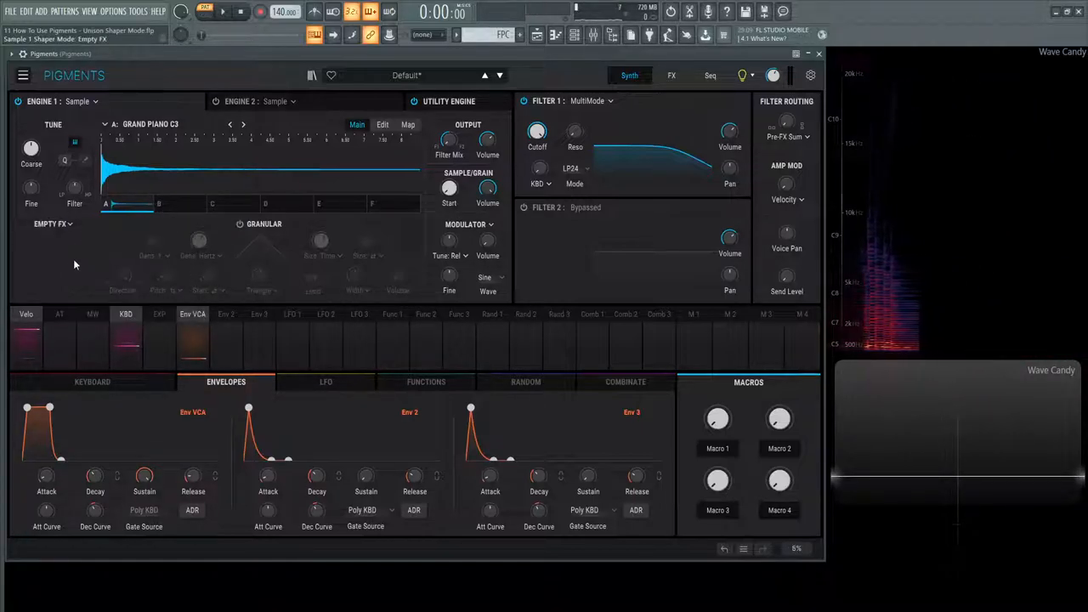
Try the Unison shaper mode, then settle on Resonator for the sample shaper
left_click(52, 225)
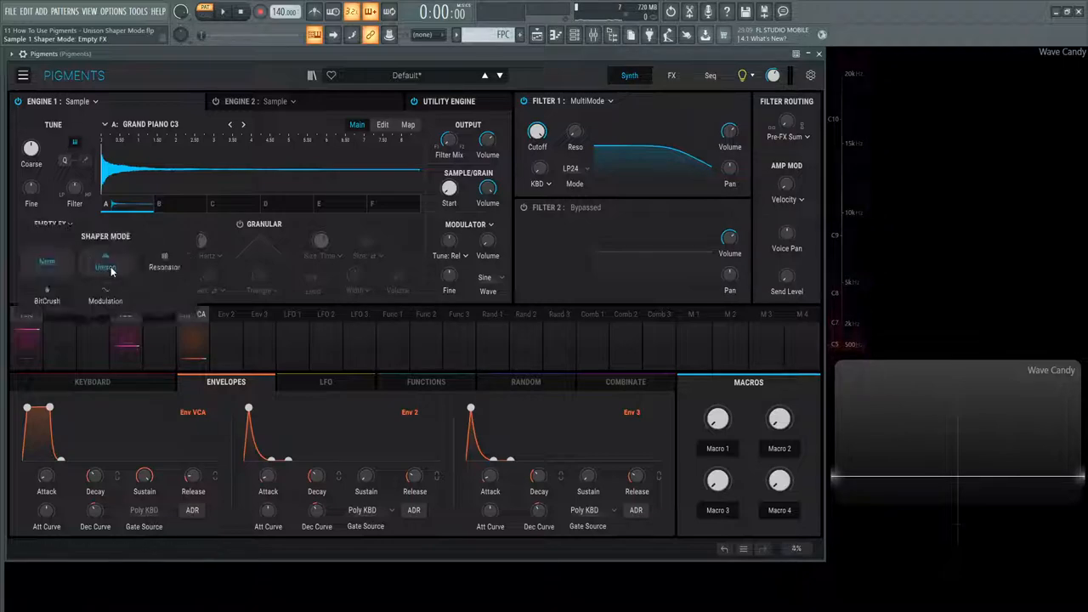
left_click(105, 263)
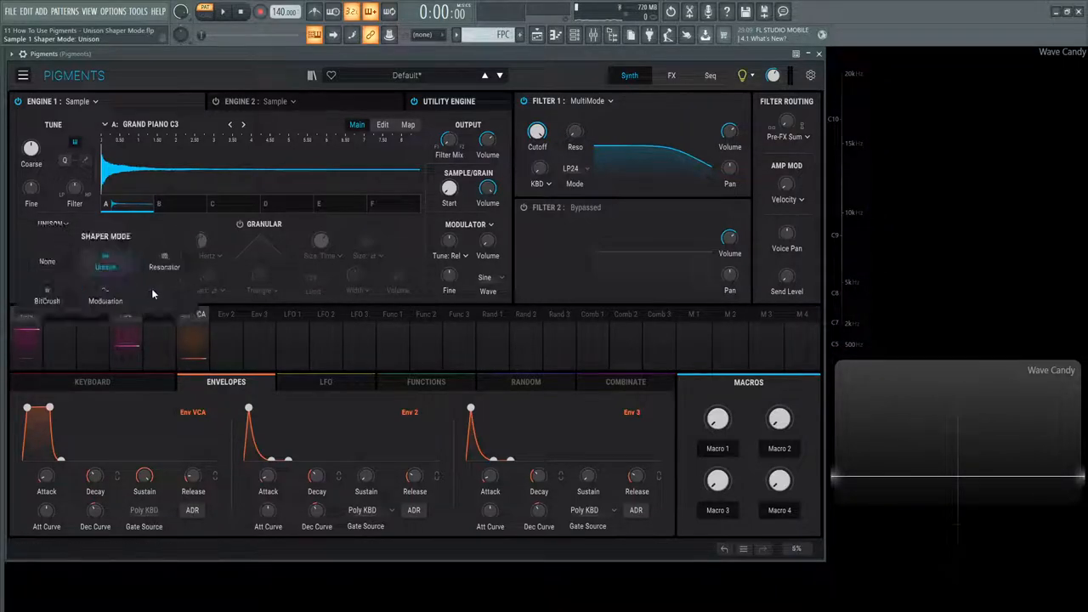
left_click(163, 265)
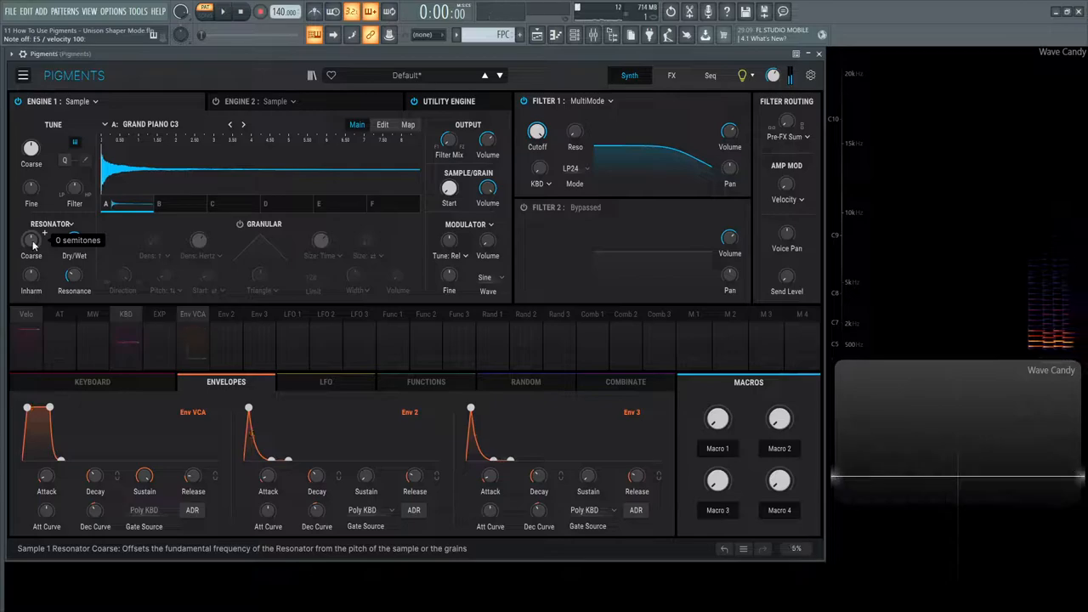
Set Resonator coarse to +12 semitones, dry/wet about 0.54 and slight inharmonicity near 0.15
left_click_drag(30, 241, 31, 213)
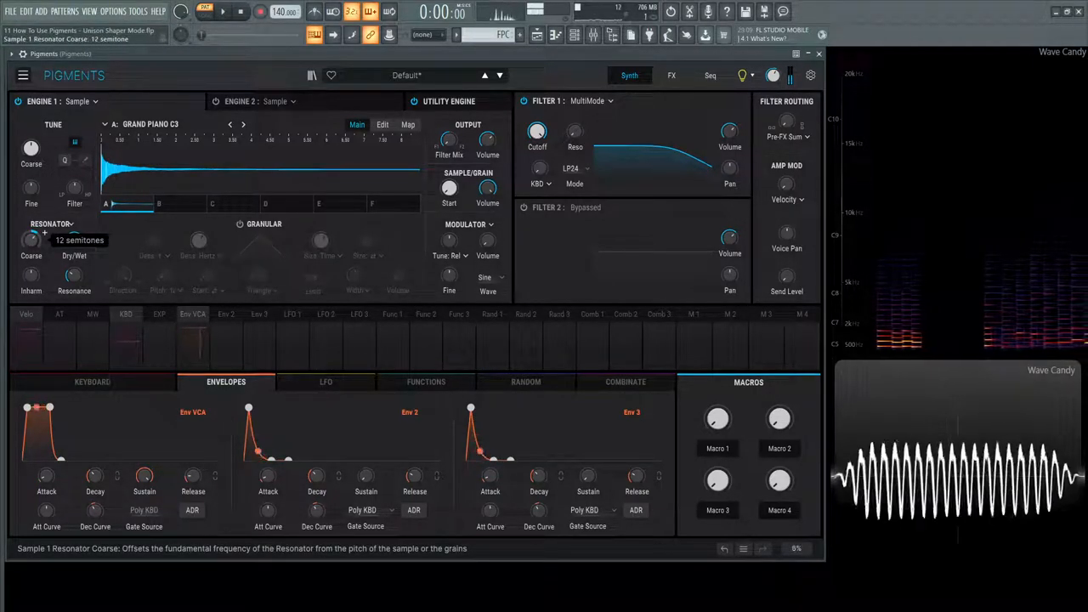
left_click_drag(31, 239, 31, 255)
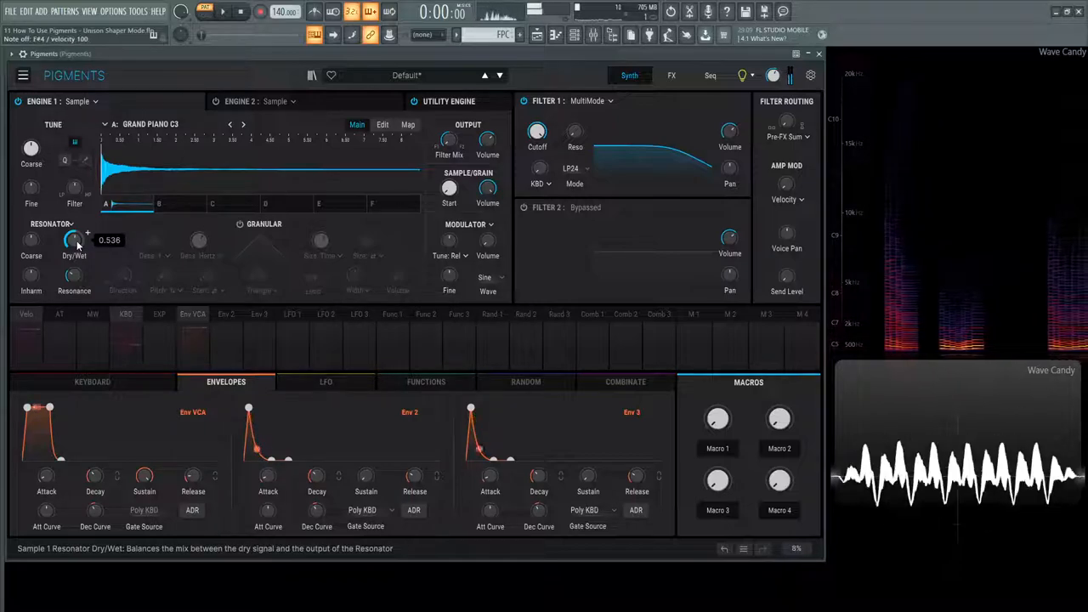
left_click_drag(75, 240, 75, 237)
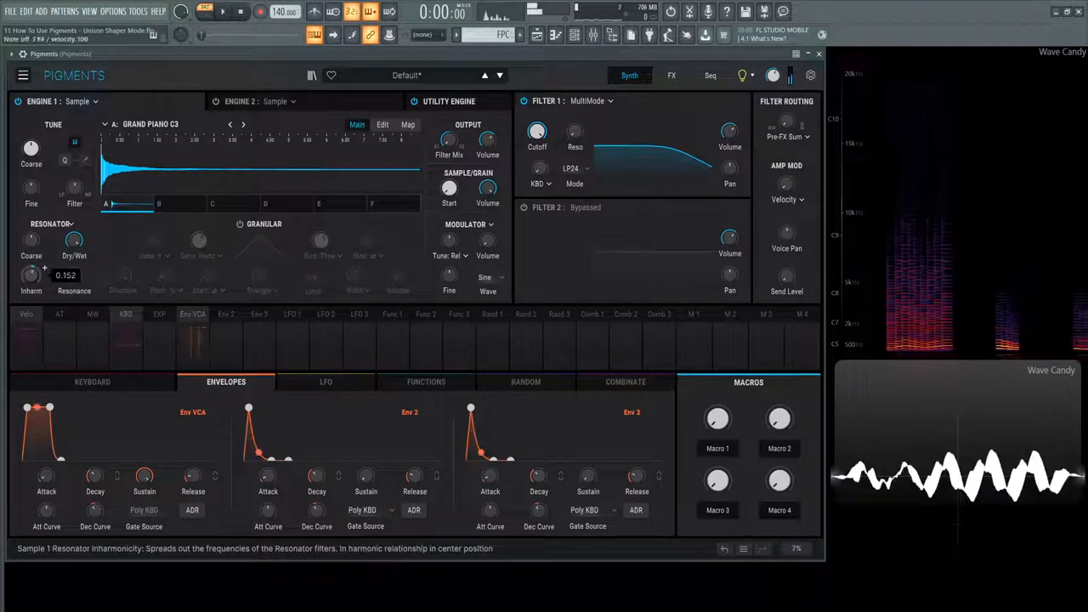
Increase the resonator inharmonicity and lower the master output volume
left_click_drag(31, 276, 30, 255)
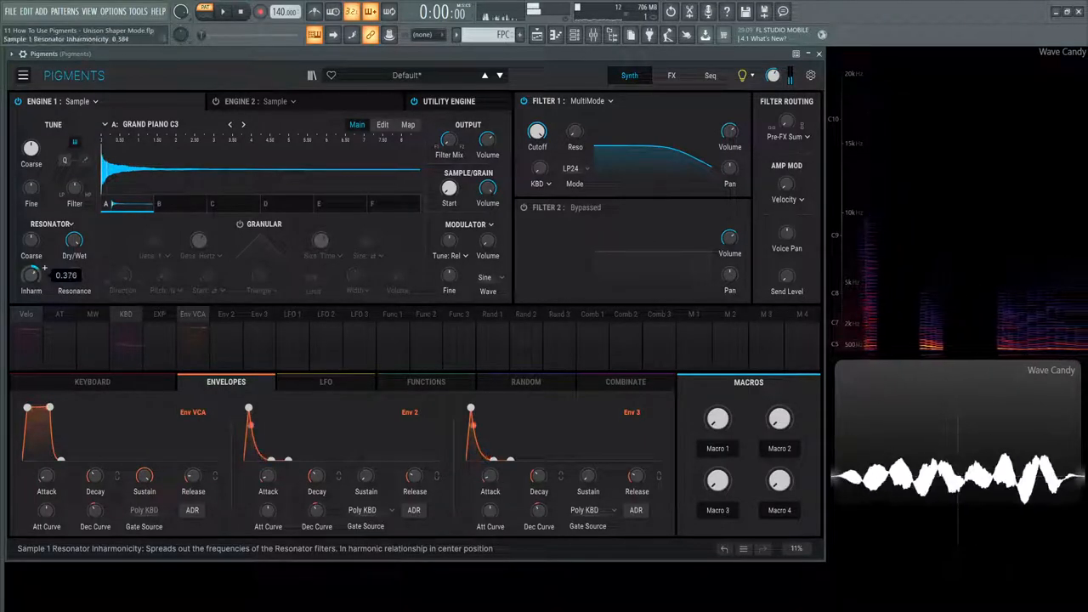
left_click_drag(30, 274, 30, 264)
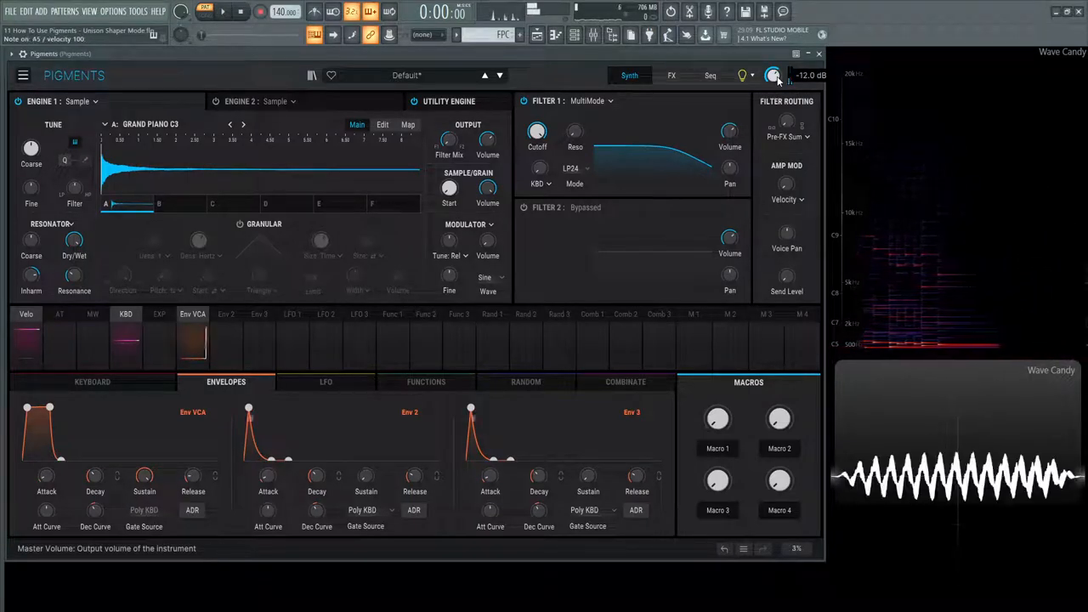
left_click_drag(772, 75, 772, 68)
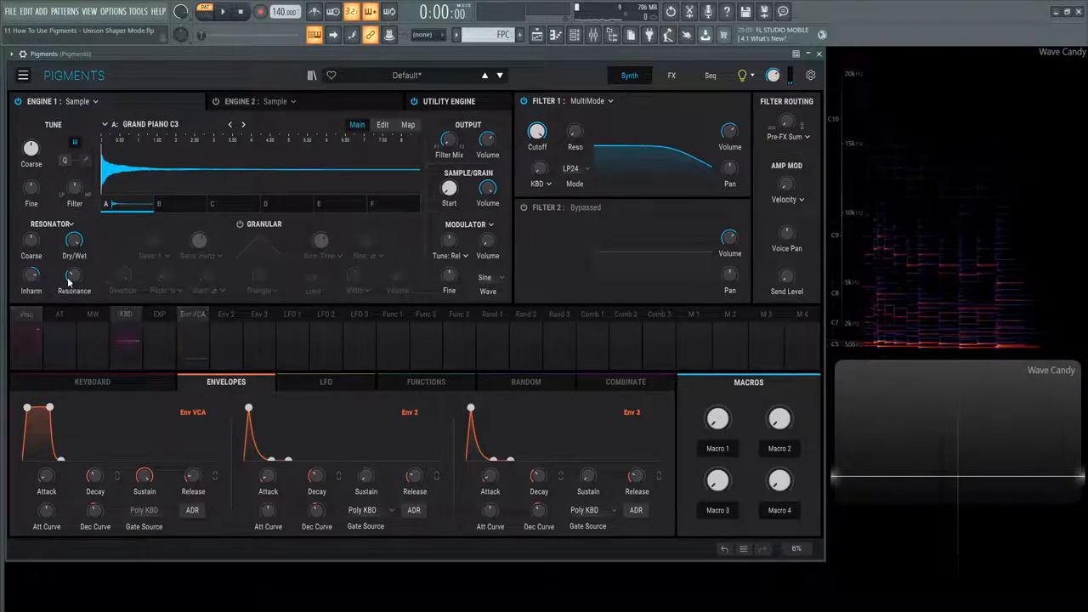
Sweep inharmonicity through negative and positive values, settling at about 0.646
left_click(30, 276)
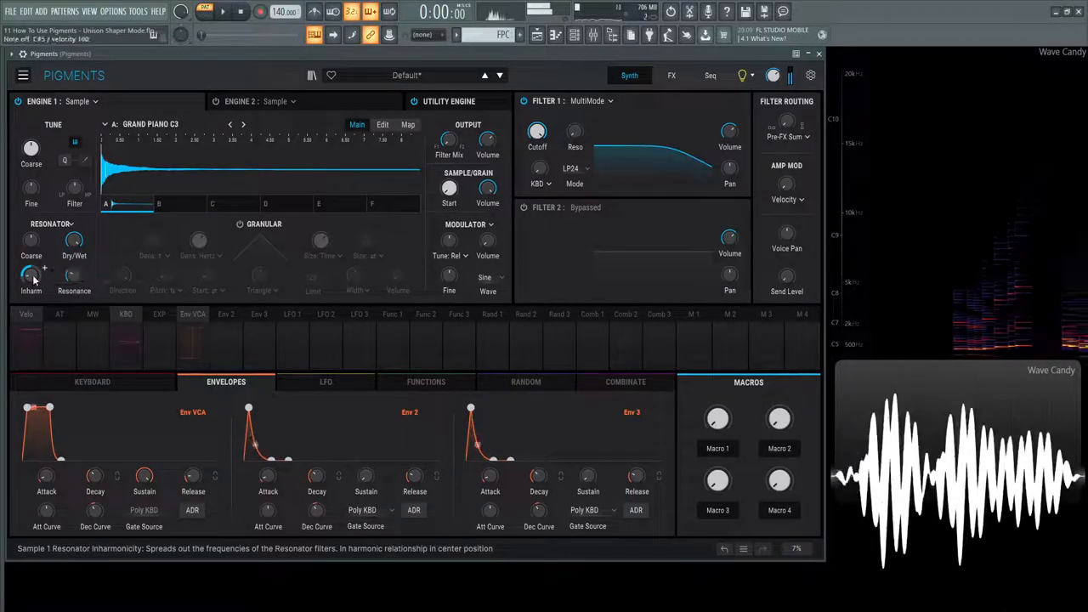
left_click_drag(31, 272, 31, 281)
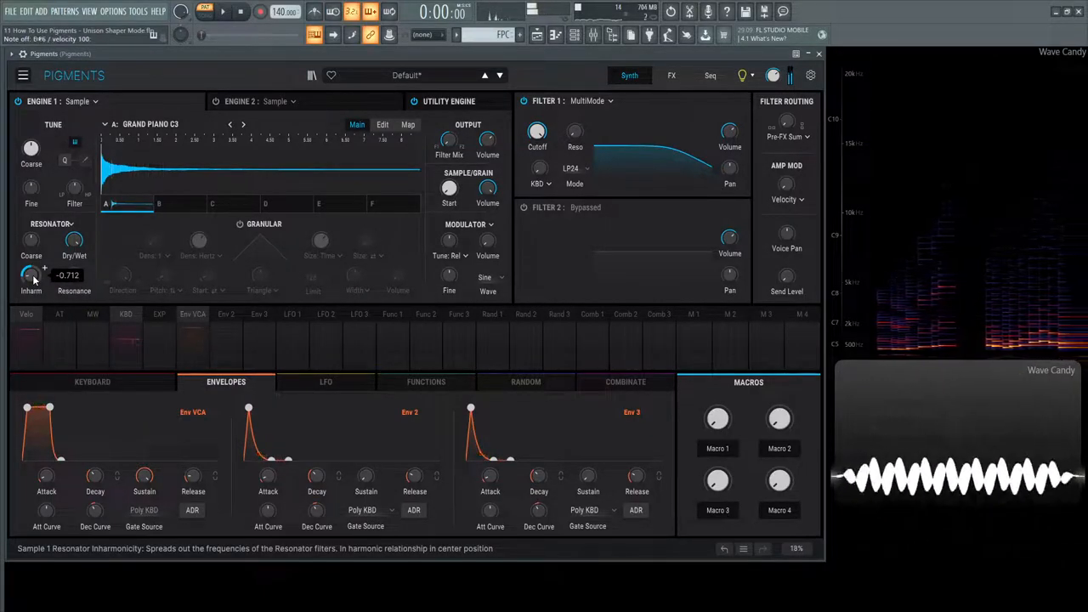
left_click_drag(31, 274, 30, 255)
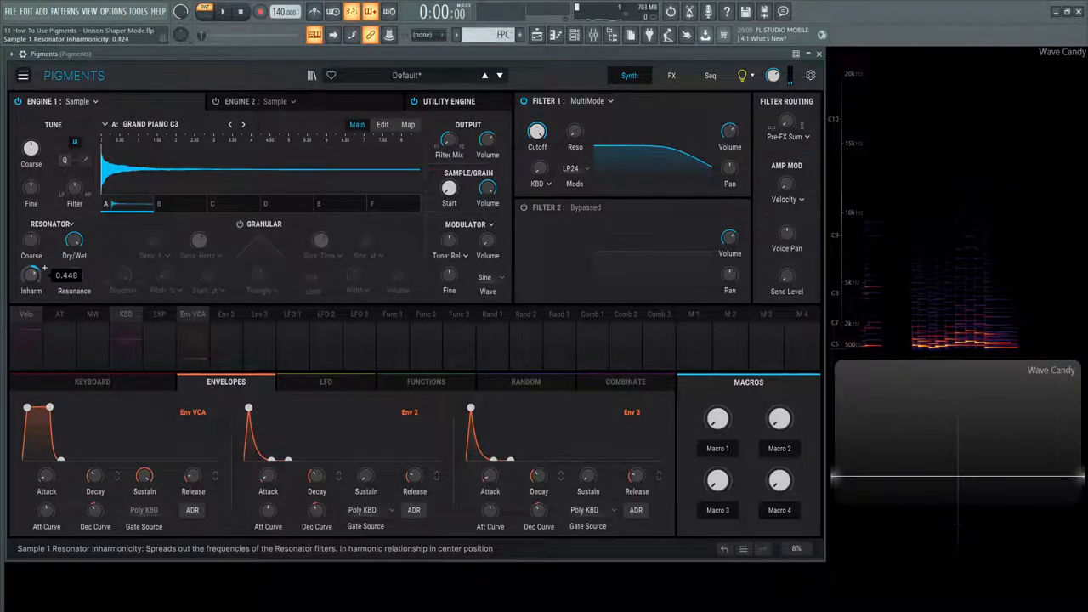
left_click_drag(31, 271, 30, 255)
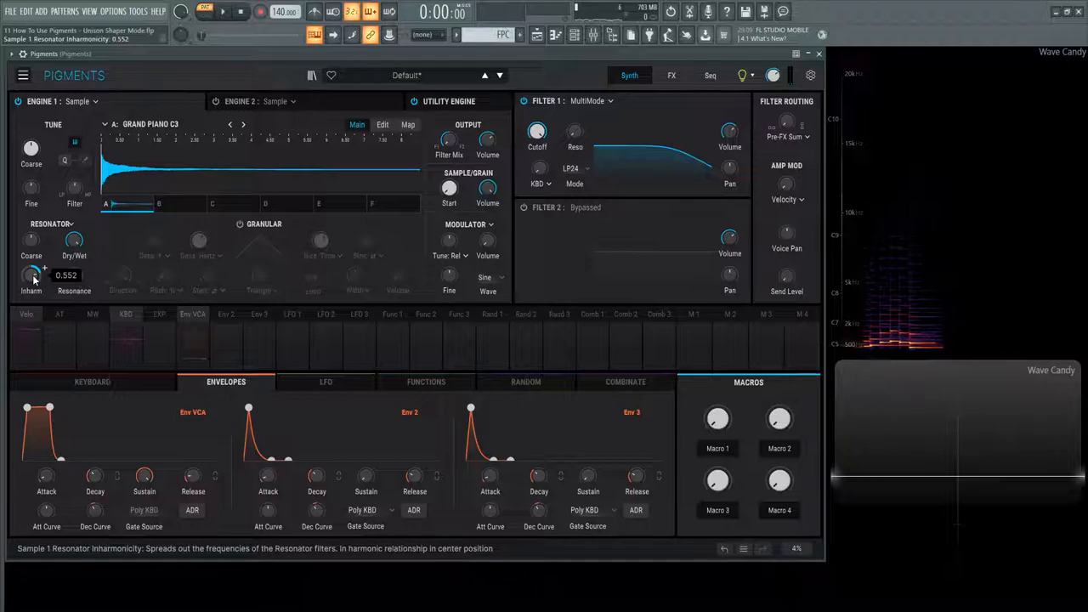
left_click_drag(31, 272, 30, 259)
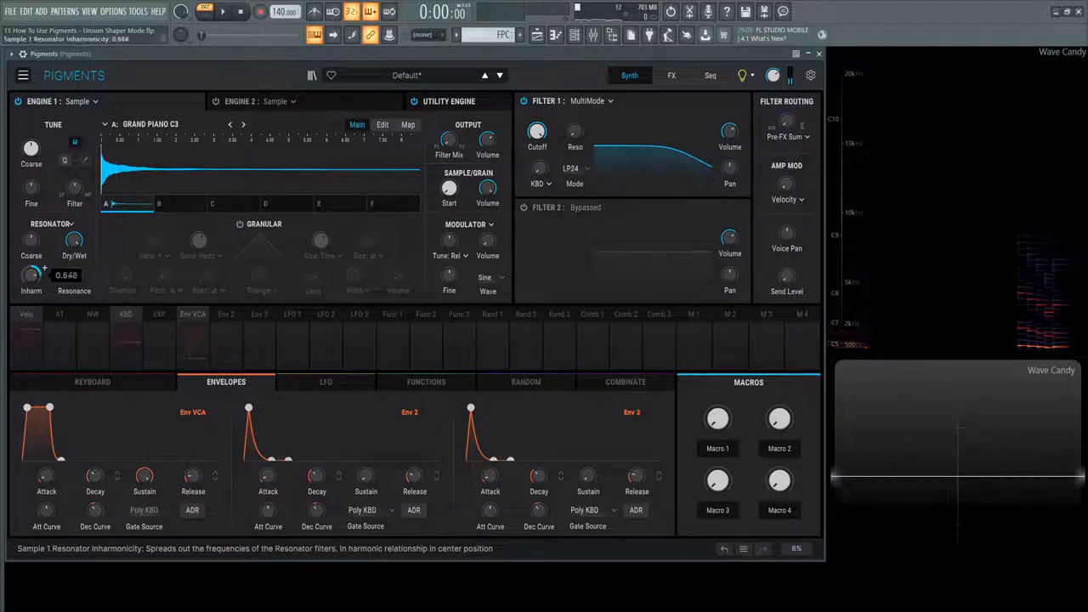
mouse_move(143, 476)
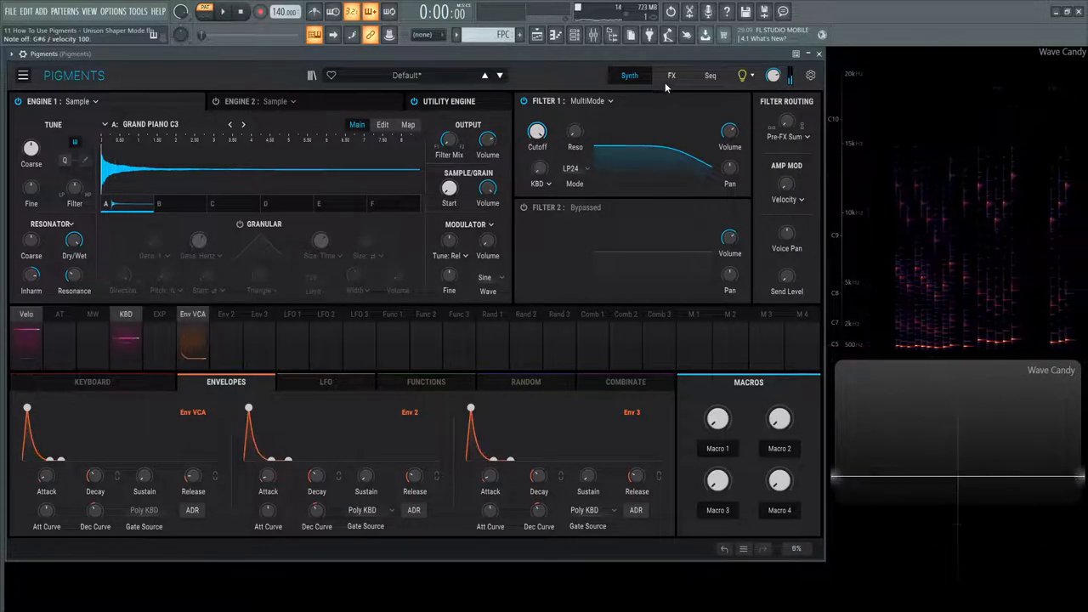
Adjust the FX A delay dry/wet mix and leave the delay/reverb chain bypassed
left_click(670, 75)
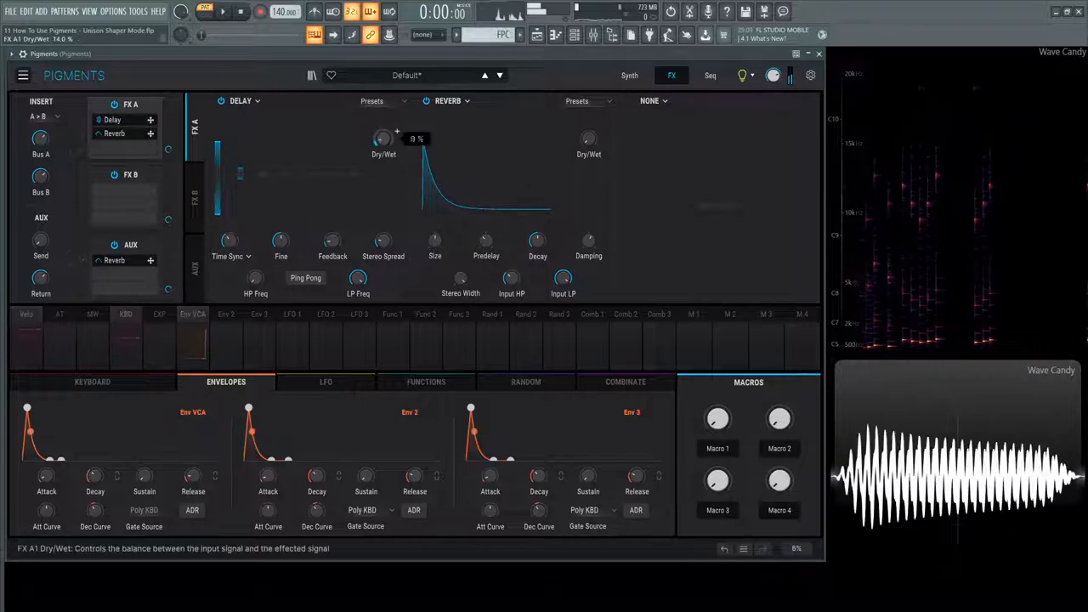
left_click_drag(588, 139, 588, 133)
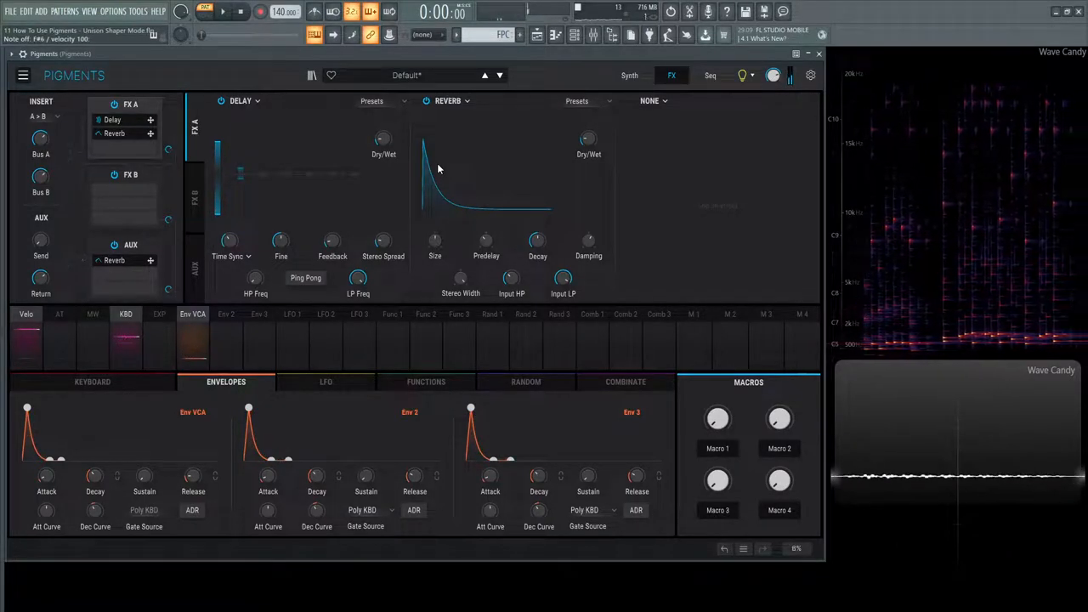
left_click(629, 75)
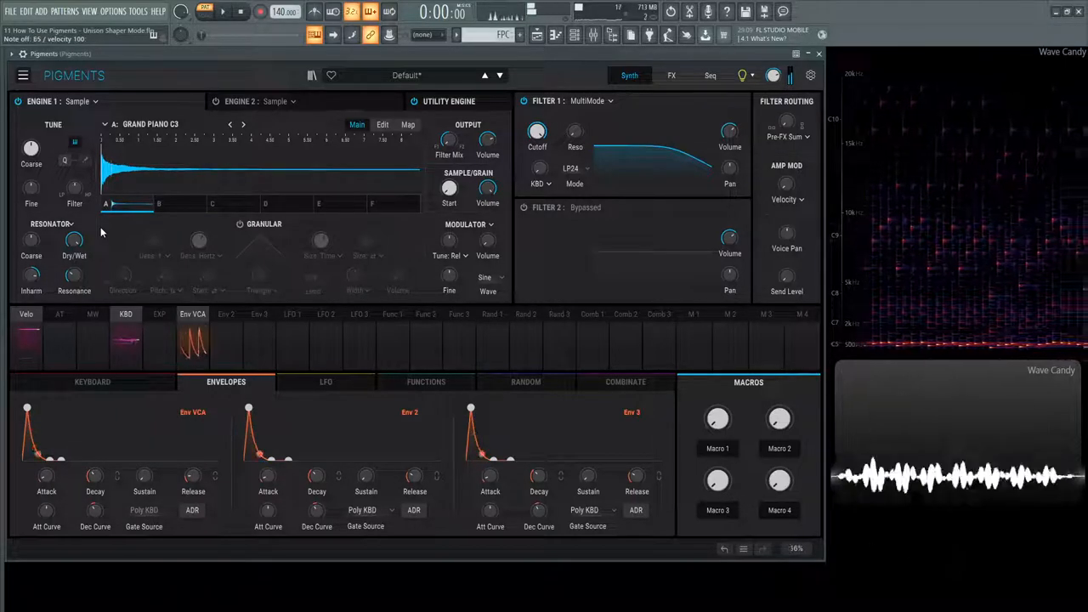
left_click(672, 75)
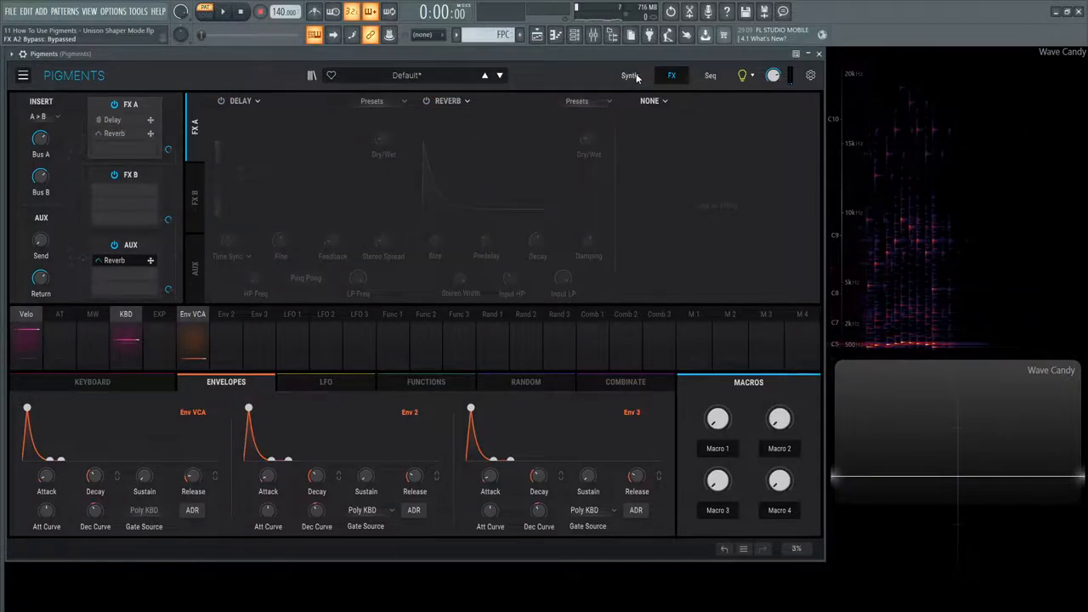
Raise the resonator resonance up to about 0.85 then back to 0.660, closing the sample browser
left_click(629, 75)
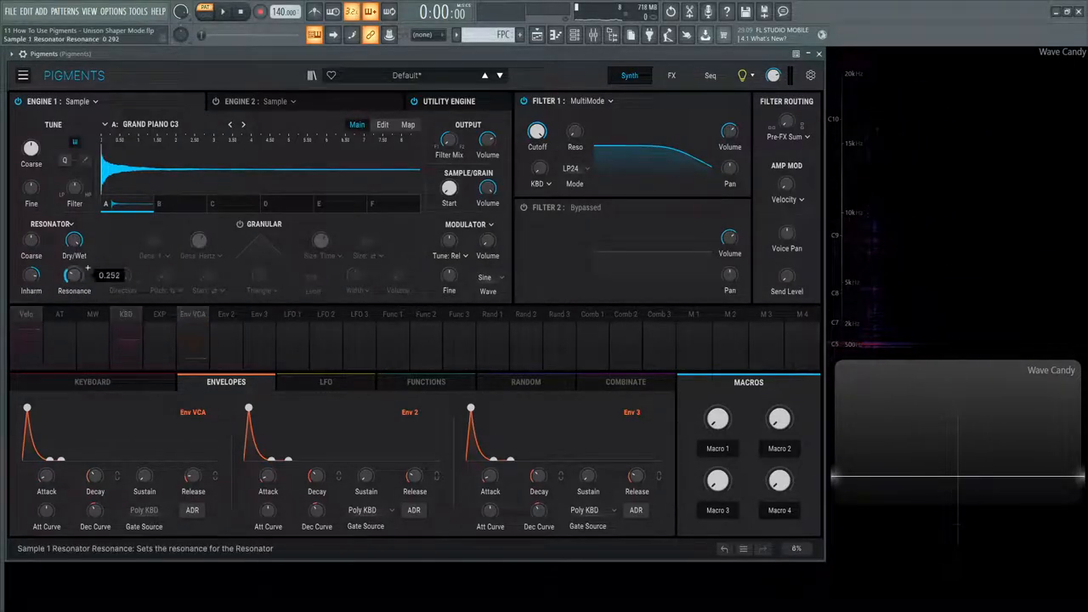
left_click_drag(75, 275, 75, 264)
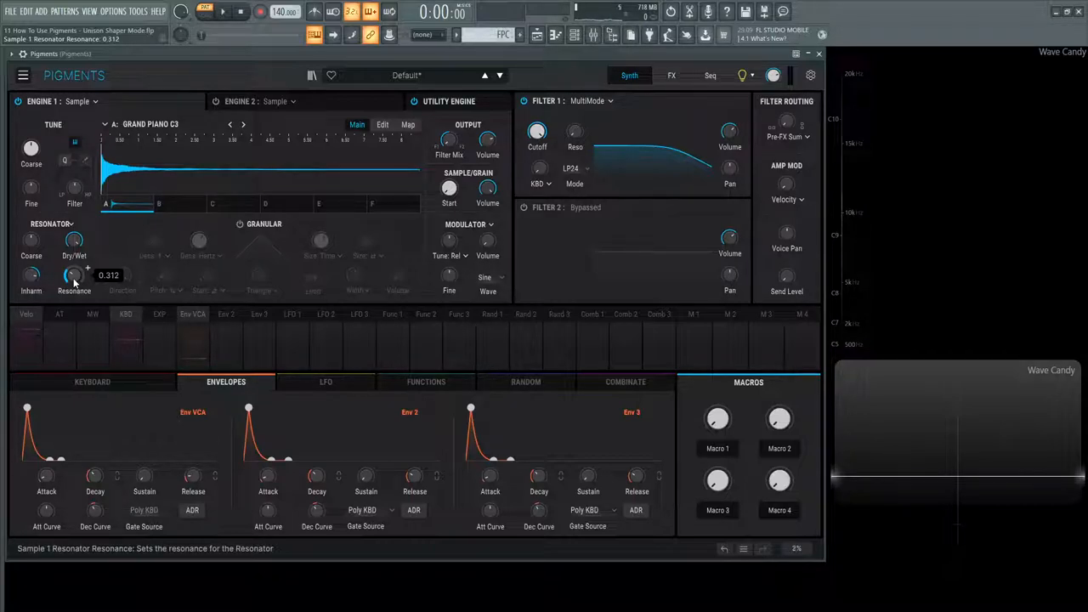
left_click_drag(75, 276, 75, 255)
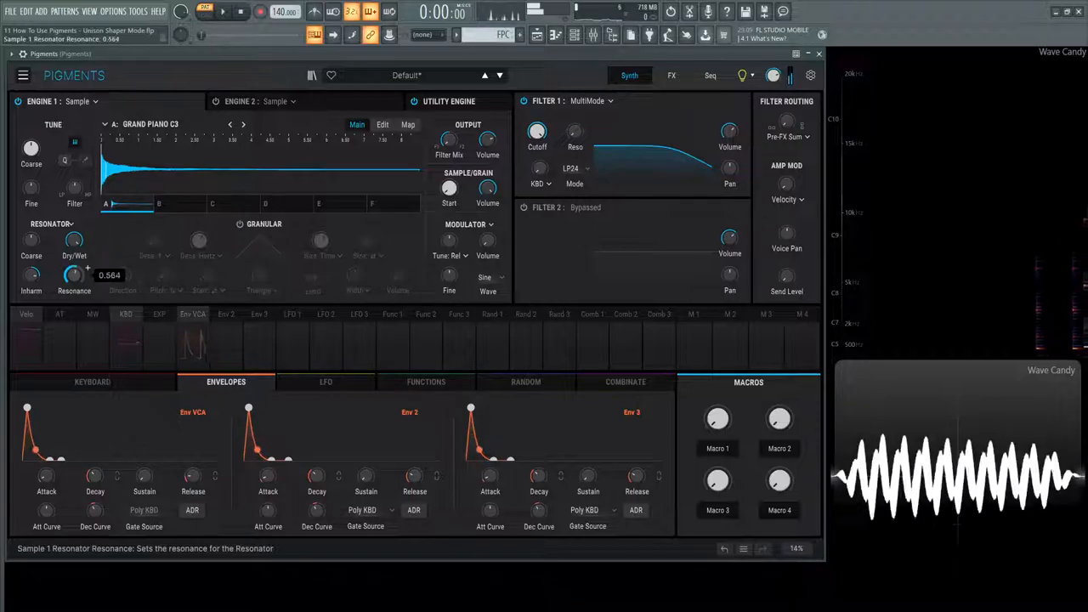
left_click_drag(75, 270, 75, 251)
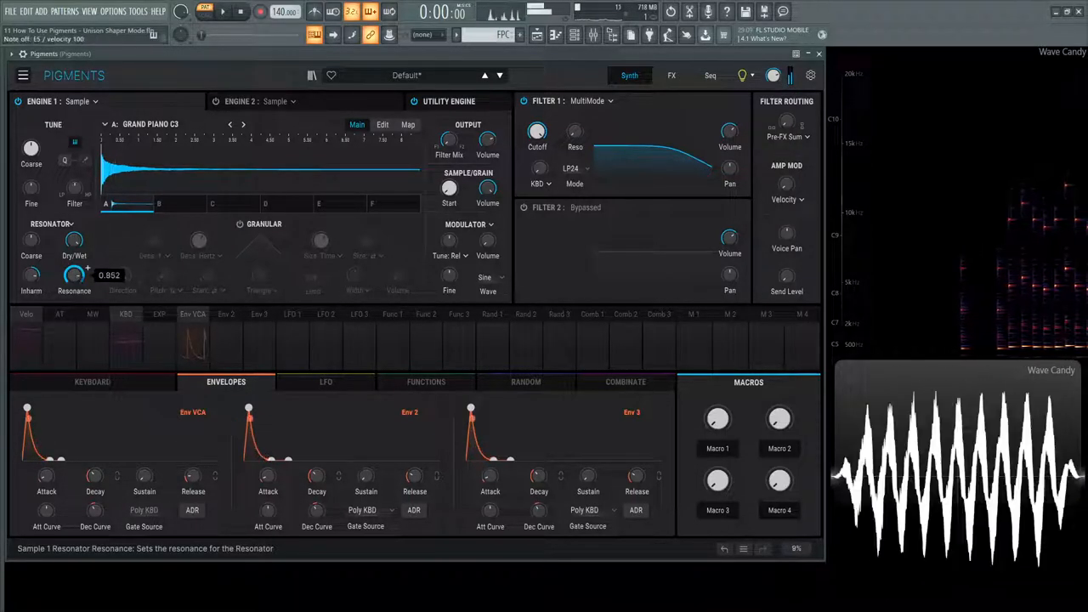
left_click_drag(73, 276, 73, 282)
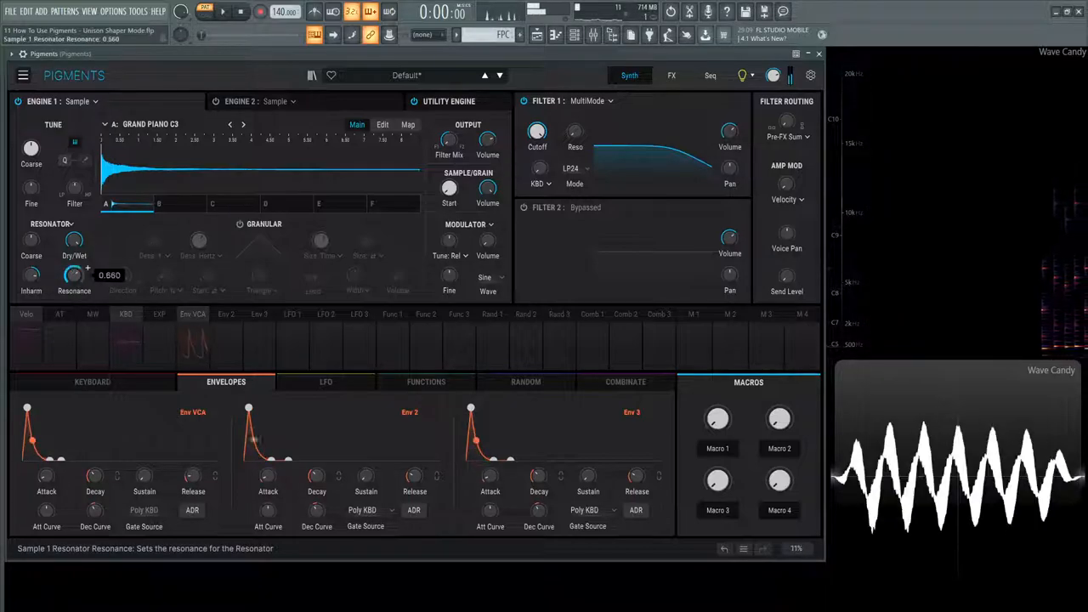
left_click_drag(75, 263, 75, 290)
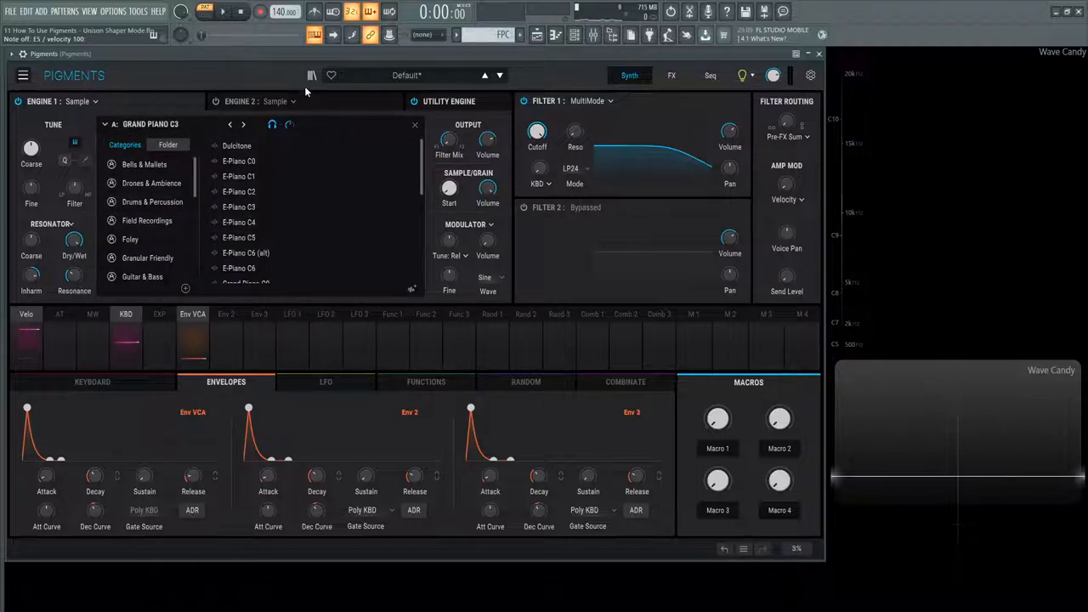
mouse_move(251, 110)
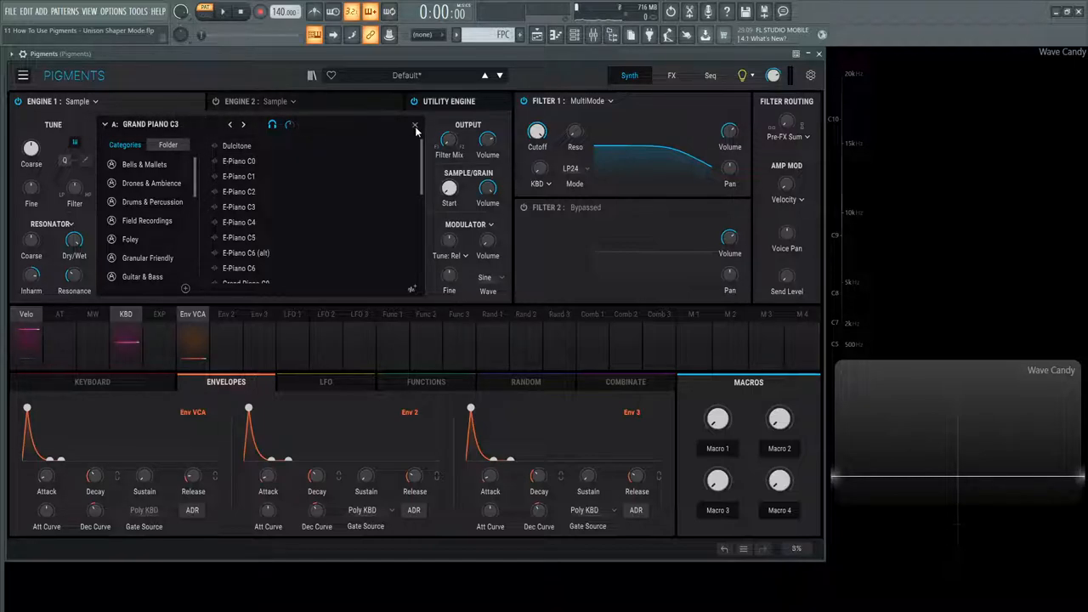
left_click(415, 126)
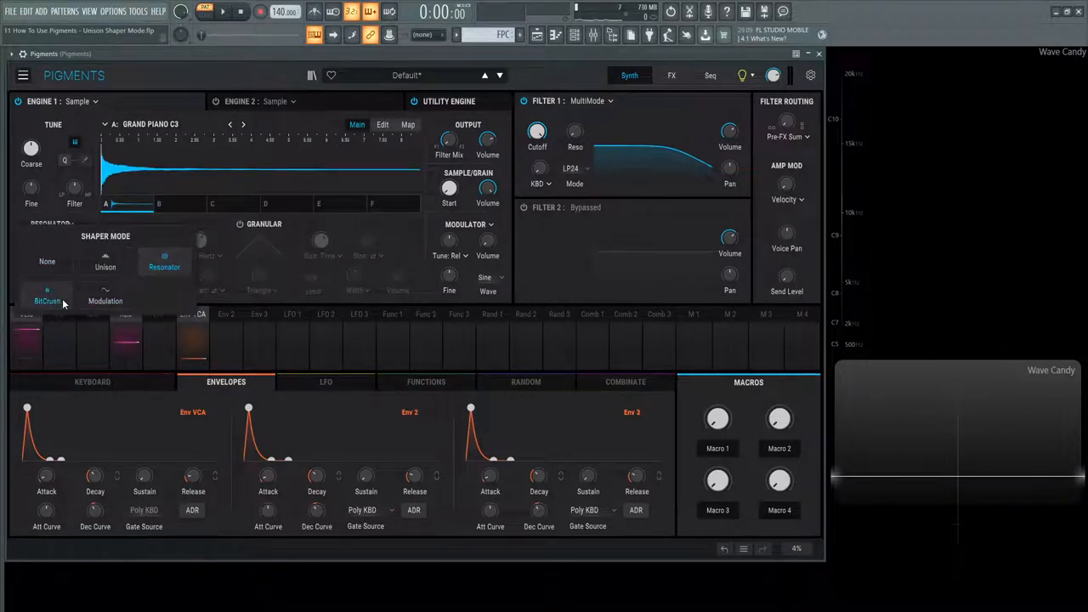
Switch the shaper to BitCrush and sweep decimate on the piano, settling around 0.24
left_click(47, 299)
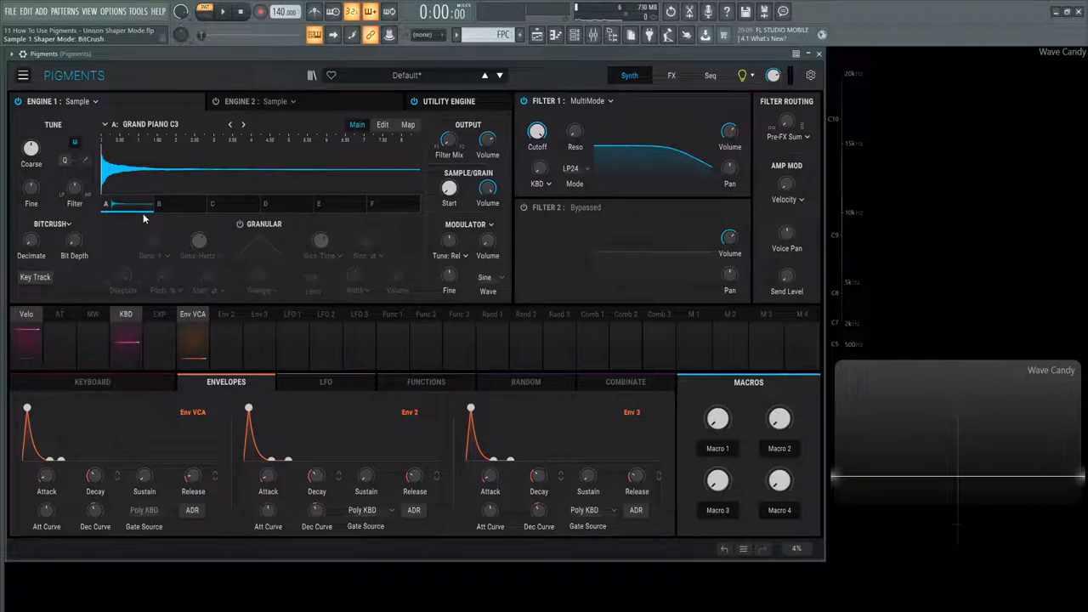
mouse_move(30, 241)
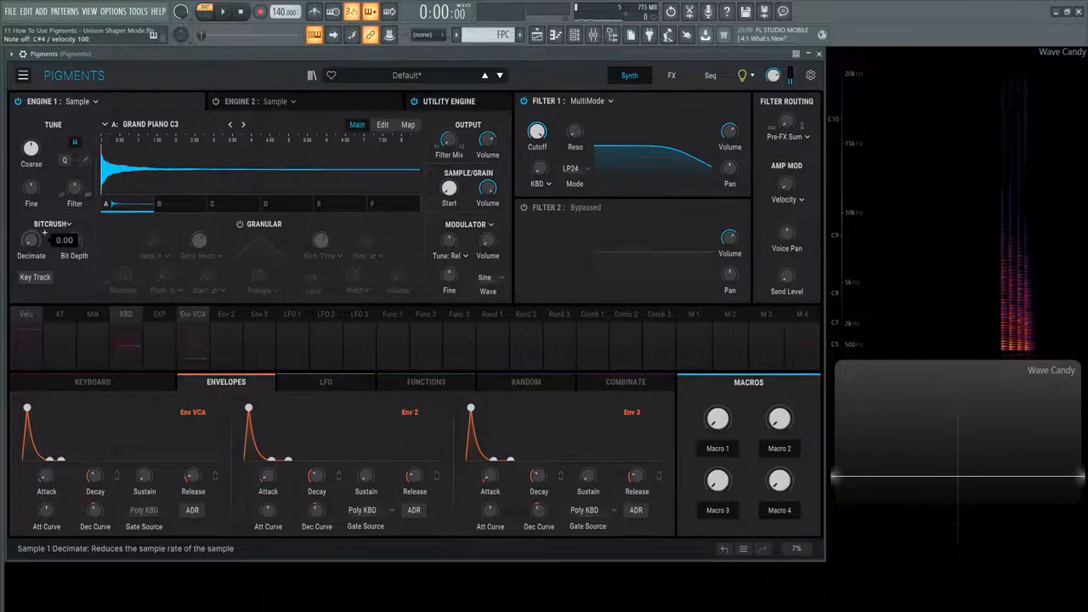
left_click_drag(31, 240, 30, 237)
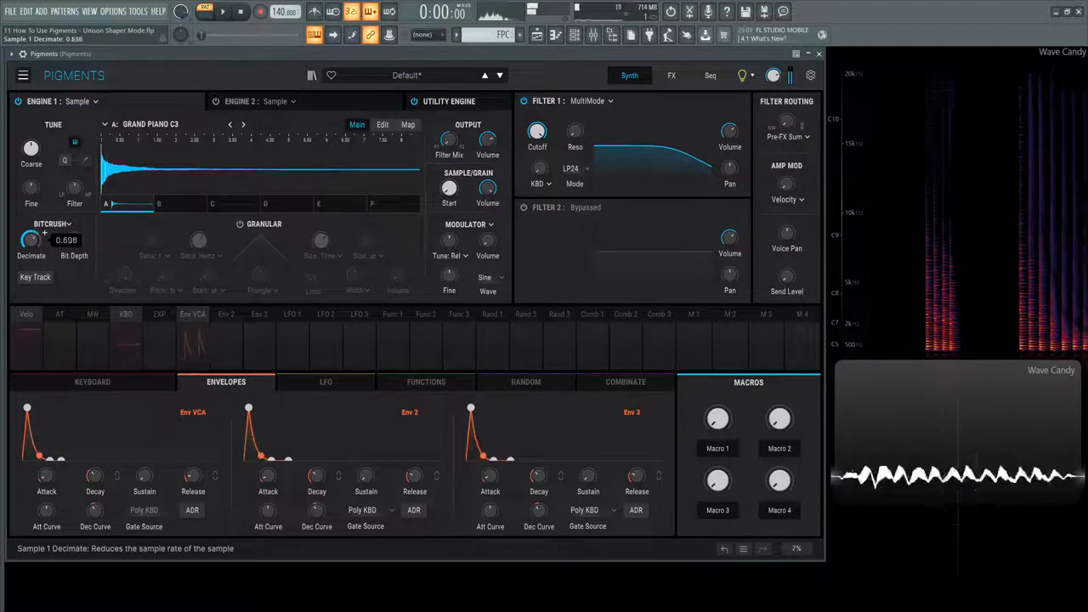
left_click_drag(31, 240, 30, 230)
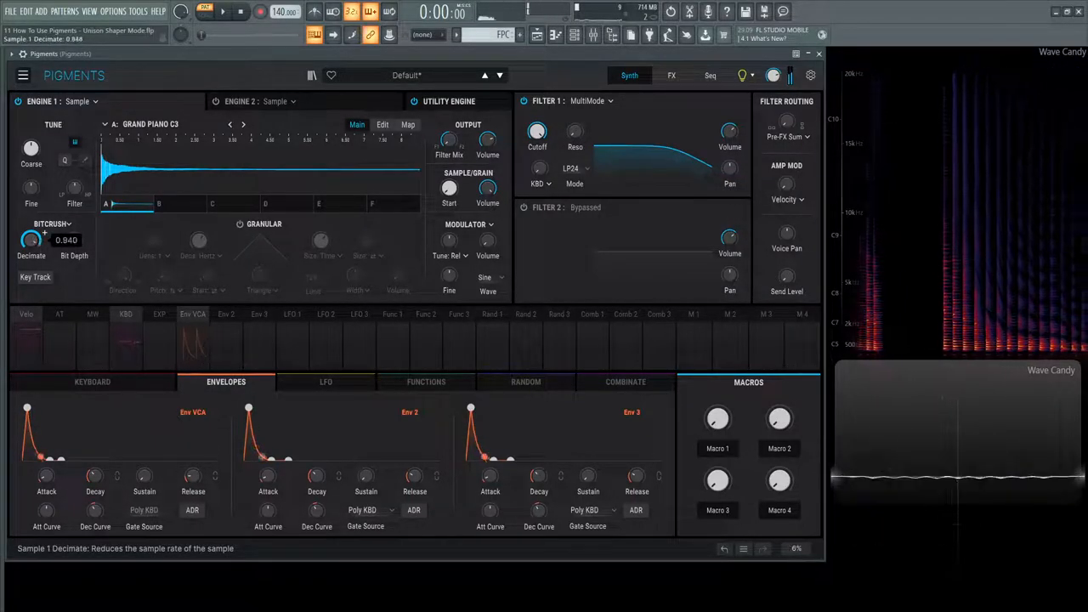
left_click_drag(31, 240, 31, 255)
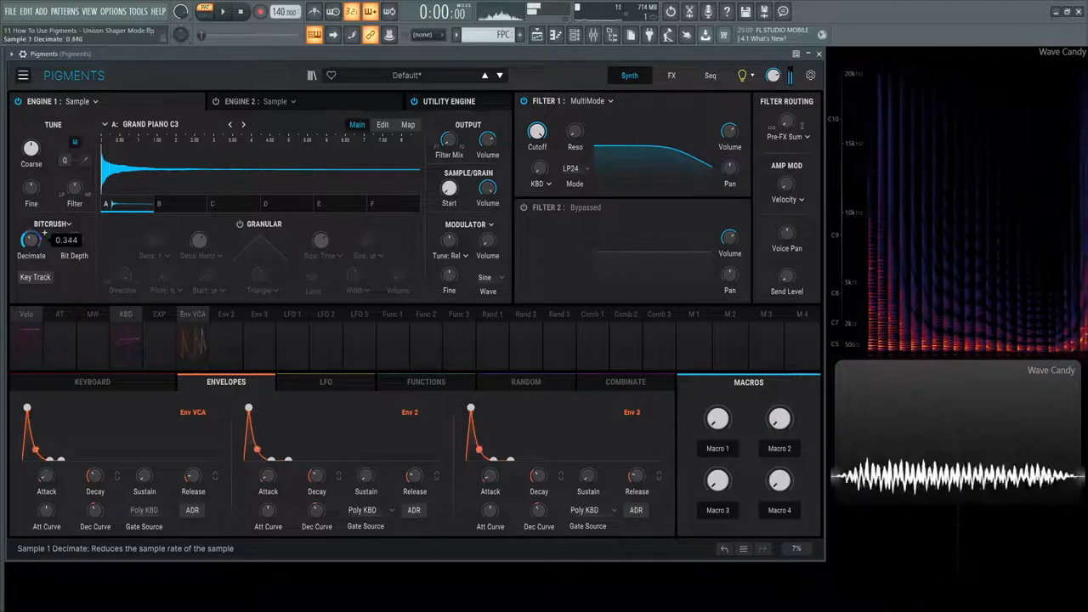
left_click_drag(30, 239, 31, 229)
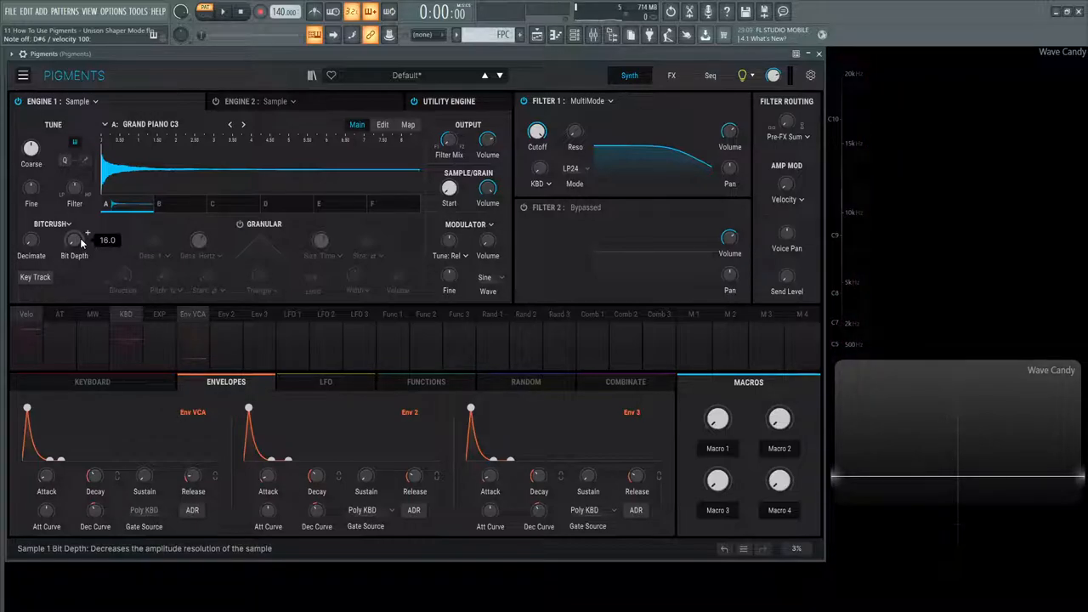
Sweep the bit depth from 16 down to about 3, then back up to roughly 10
left_click_drag(75, 240, 75, 252)
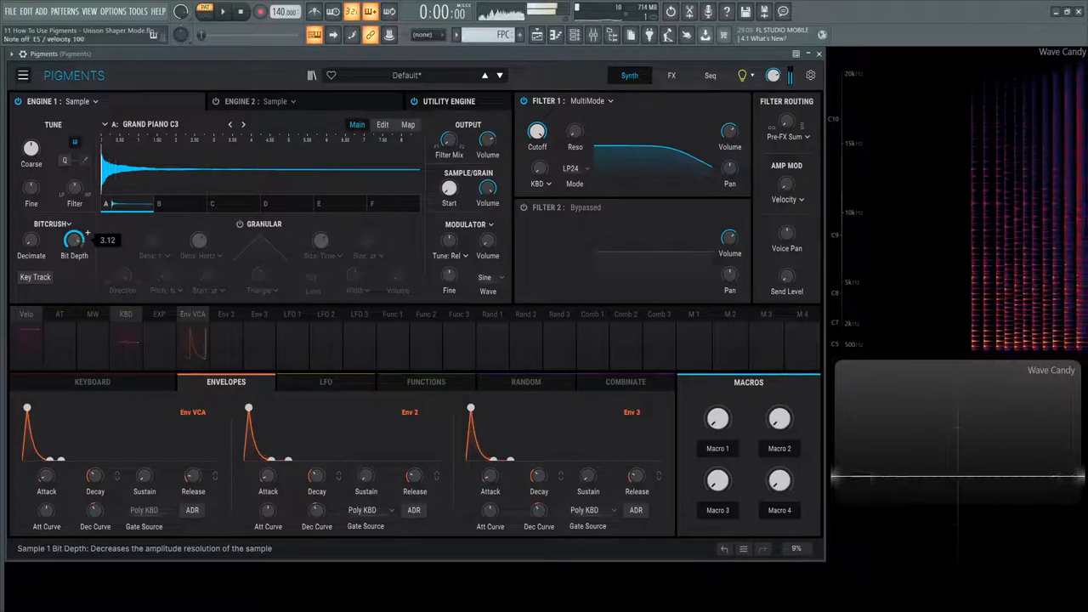
left_click_drag(75, 239, 75, 252)
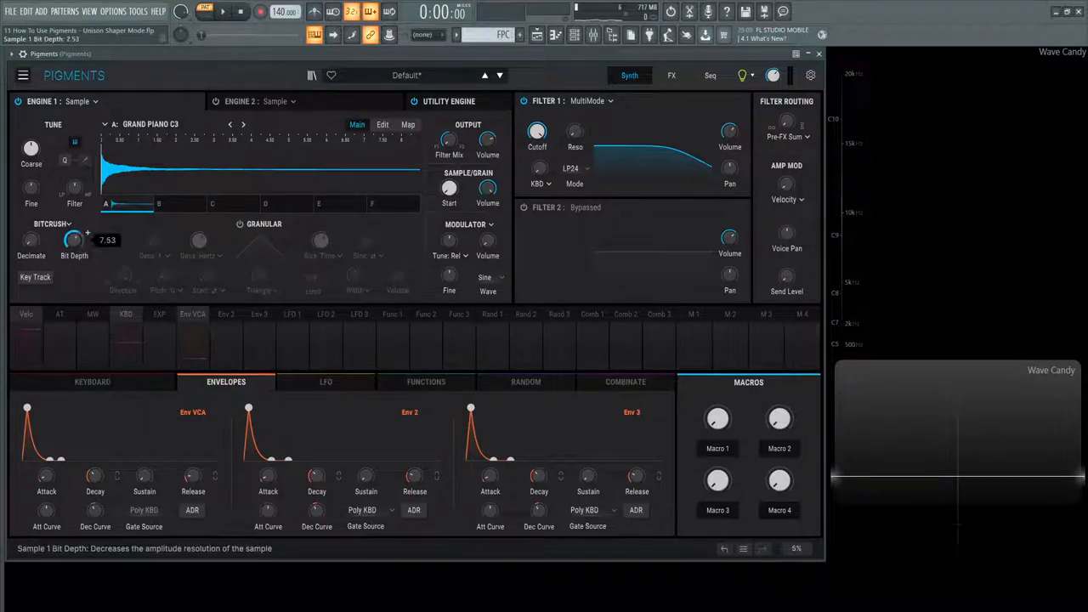
left_click_drag(74, 240, 74, 247)
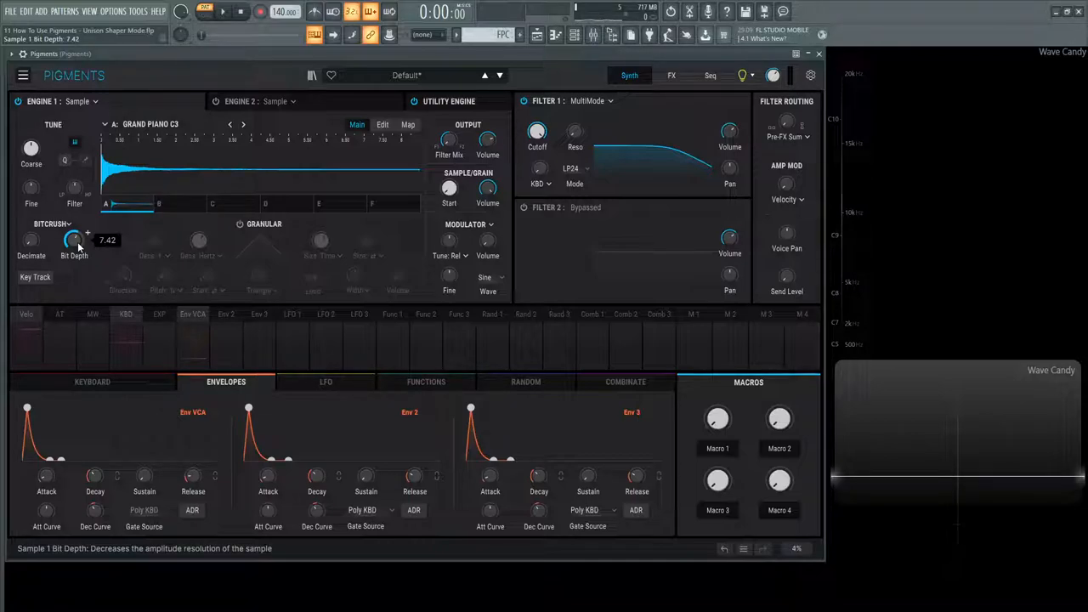
left_click_drag(73, 239, 74, 229)
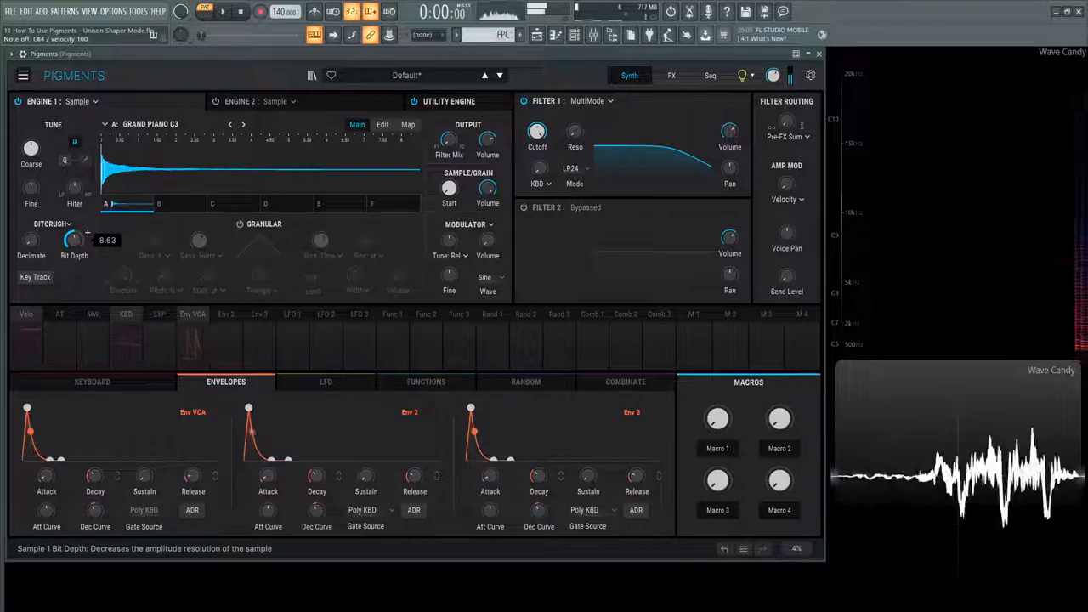
left_click_drag(75, 239, 75, 229)
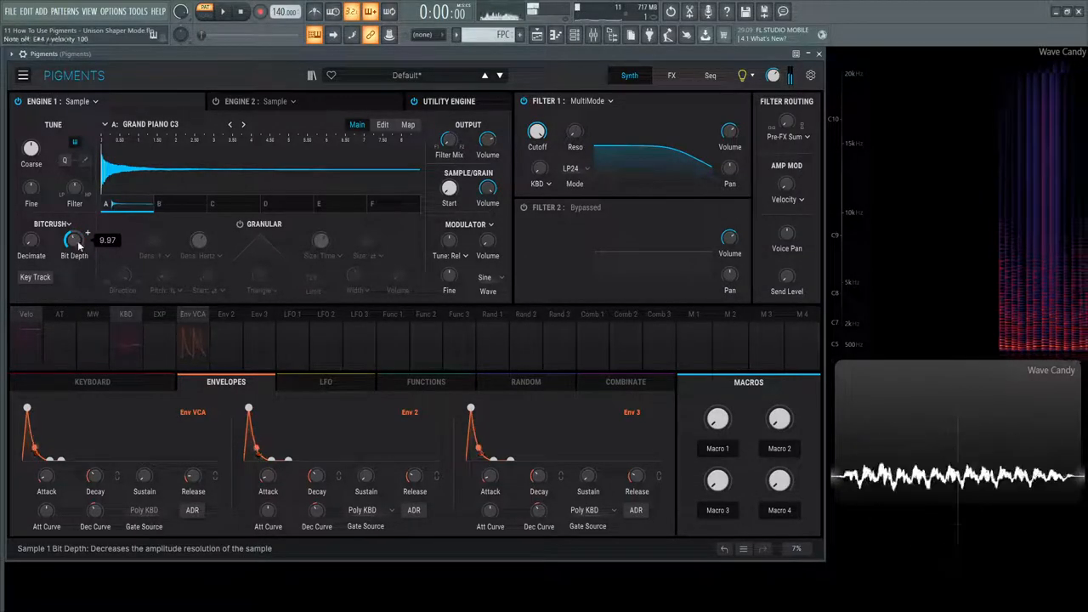
Enable Key Track so the bitcrush follows the played key, then view the effects page
left_click(34, 277)
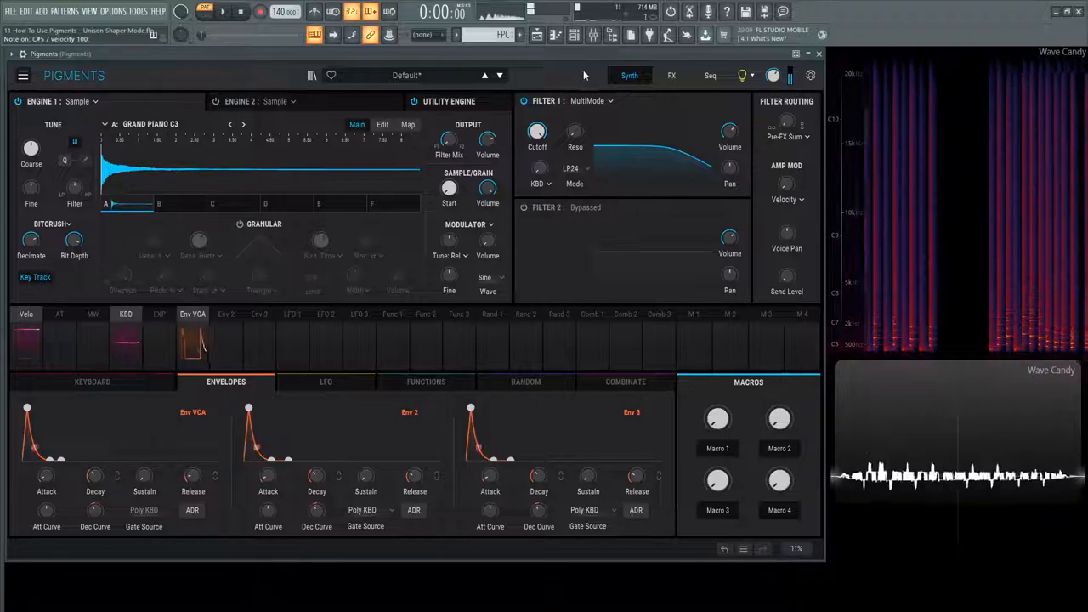
left_click(670, 74)
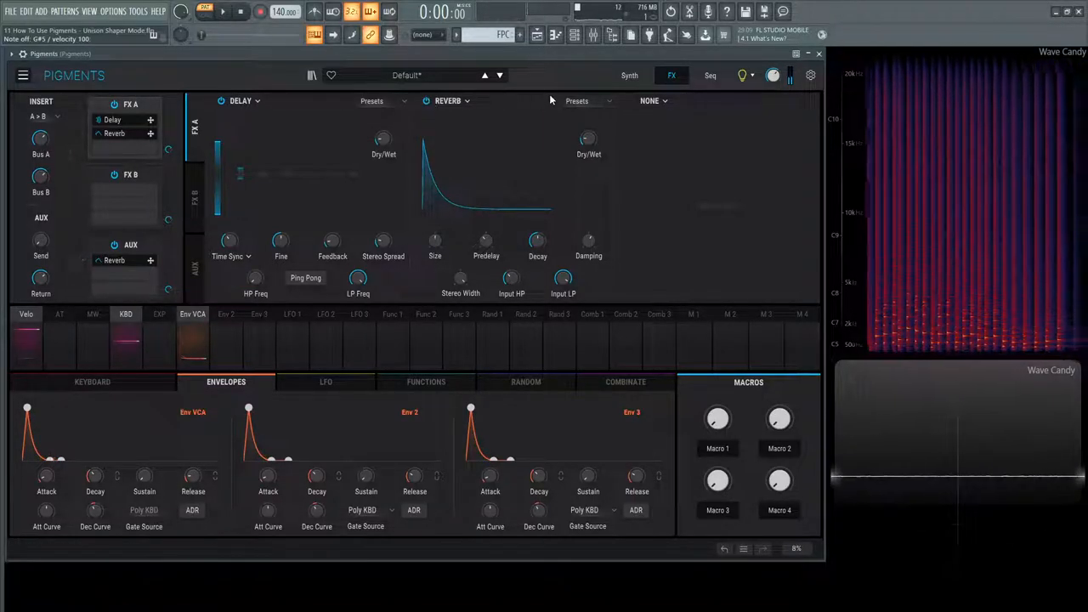
Raise the bitcrush decimate to about 0.656, then pick a different shaper mode
left_click(629, 75)
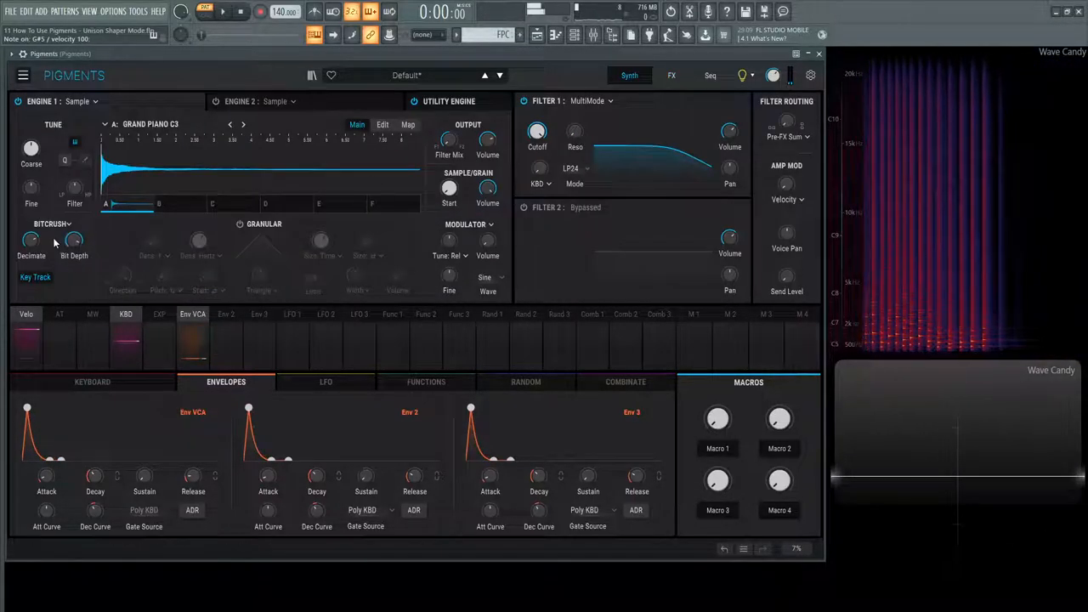
left_click_drag(31, 240, 31, 230)
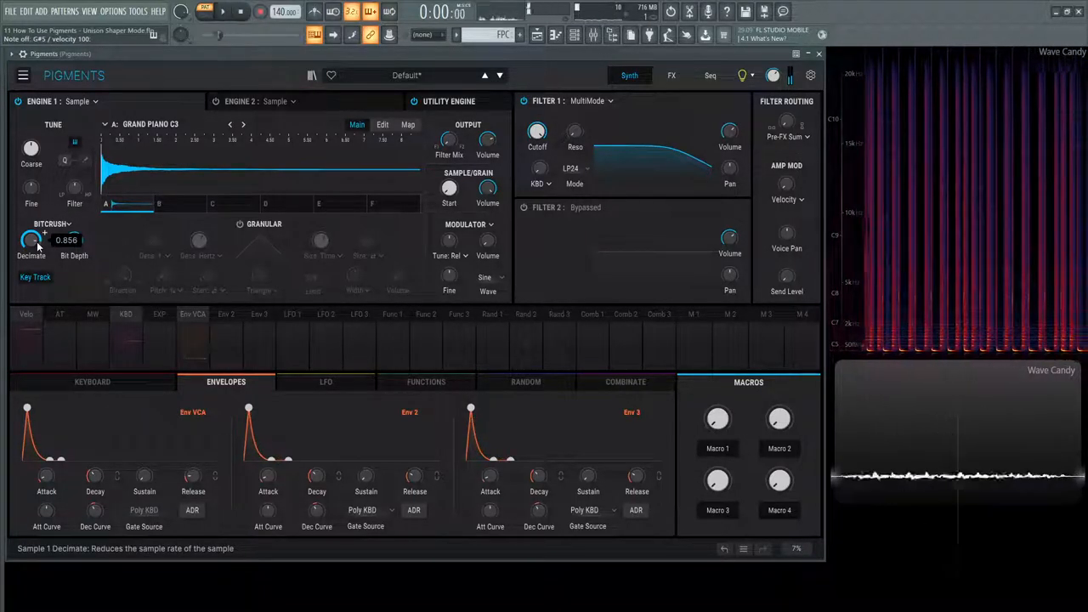
left_click(51, 224)
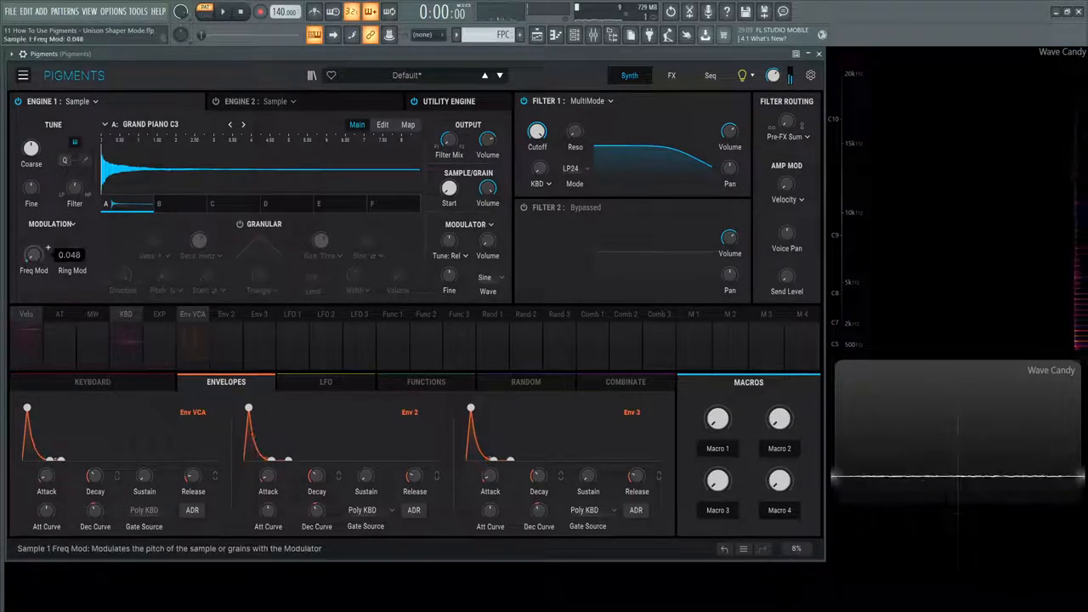
Raise the piano sample's Freq Mod to about 0.52 and bring up the sample browser
left_click_drag(34, 254, 34, 230)
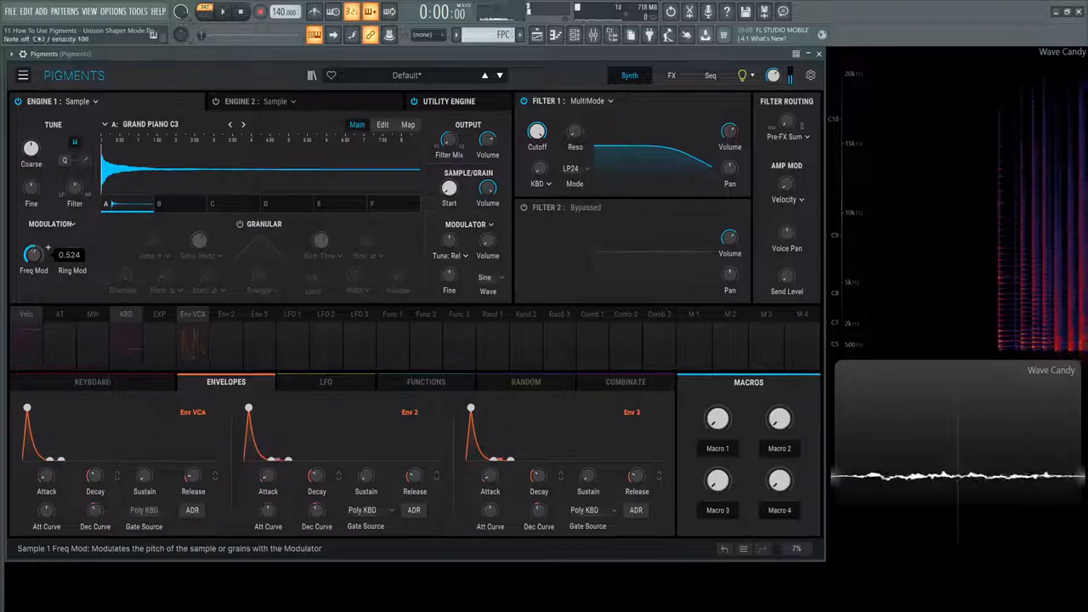
left_click(151, 124)
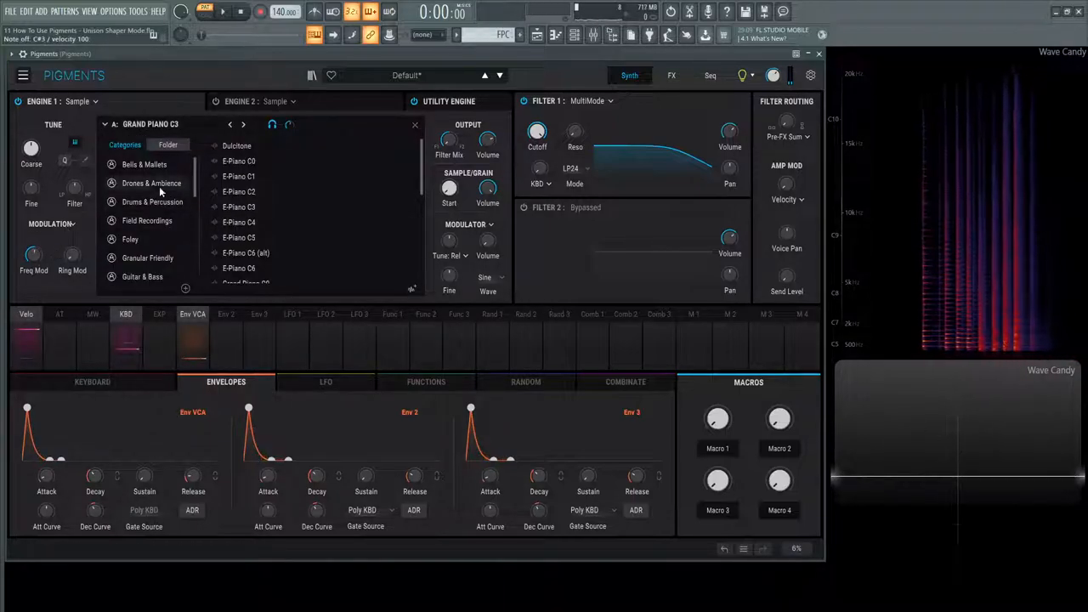
Load the Dark Space Tube sample from the Drones & Ambience category
left_click(151, 184)
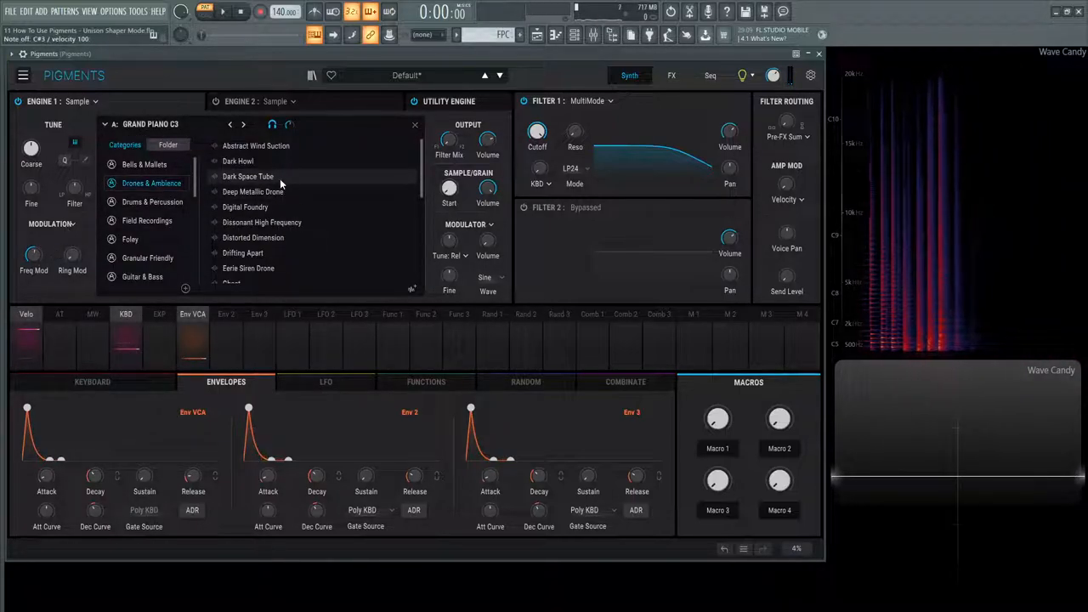
left_click(248, 175)
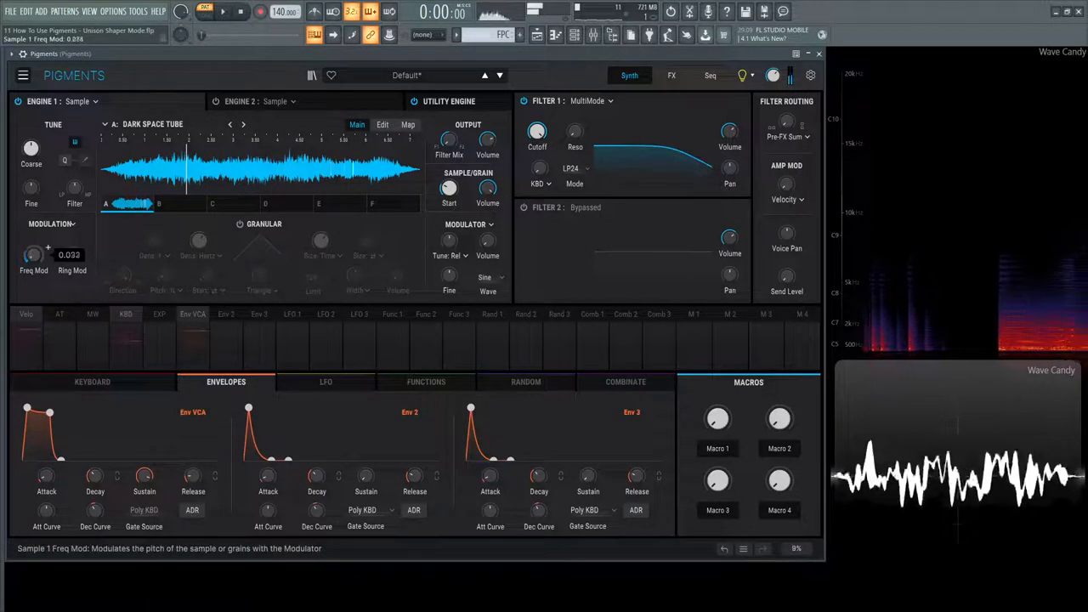
Sweep the drone's Freq Mod from negative values up to its 1.00 maximum
left_click_drag(34, 255, 34, 230)
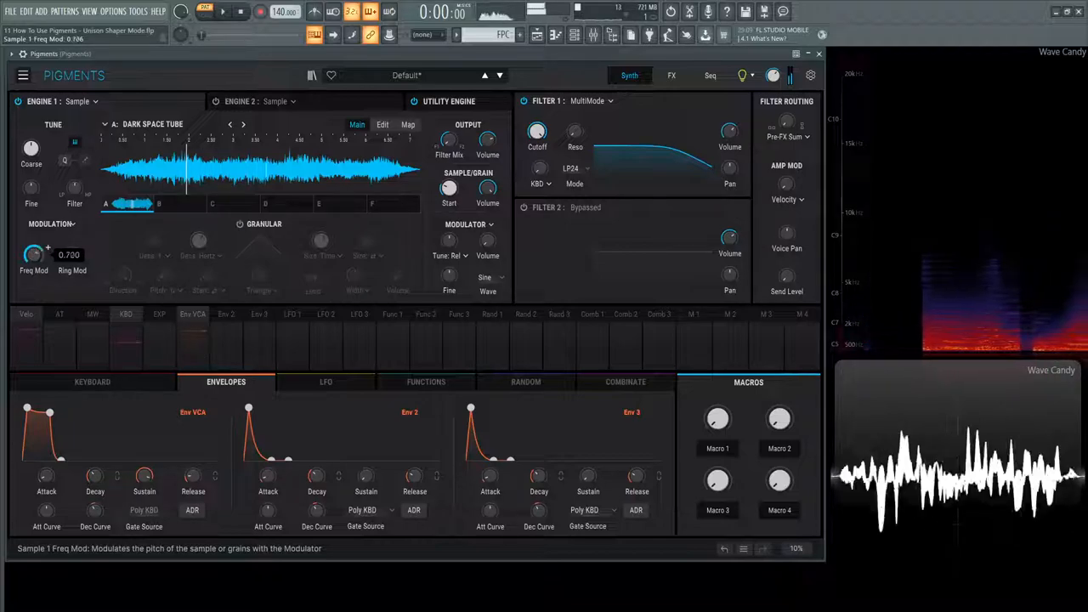
left_click_drag(34, 255, 34, 264)
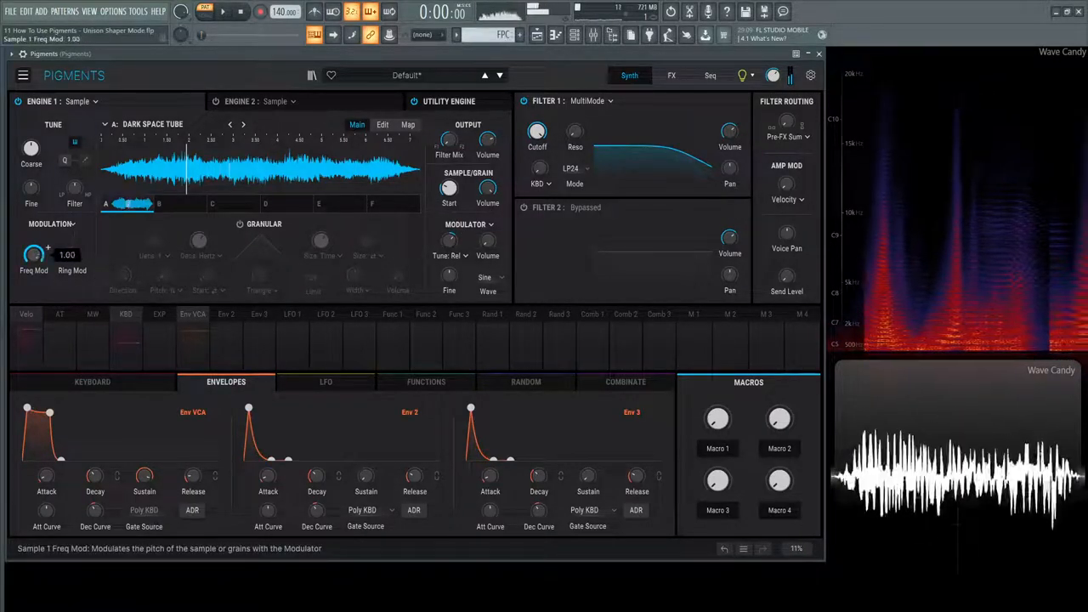
left_click_drag(448, 240, 449, 231)
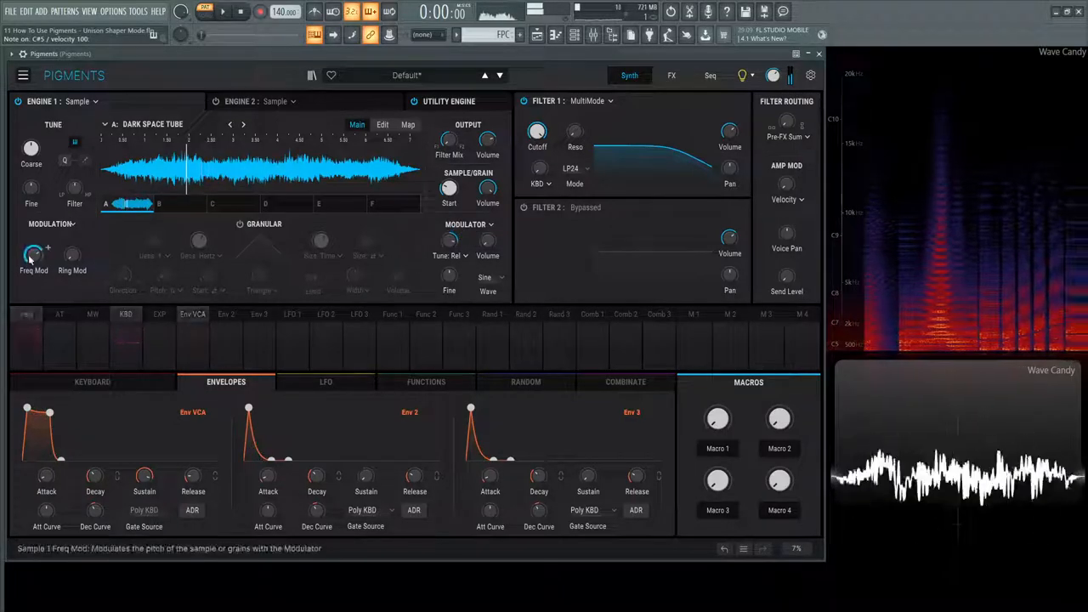
left_click_drag(34, 253, 34, 247)
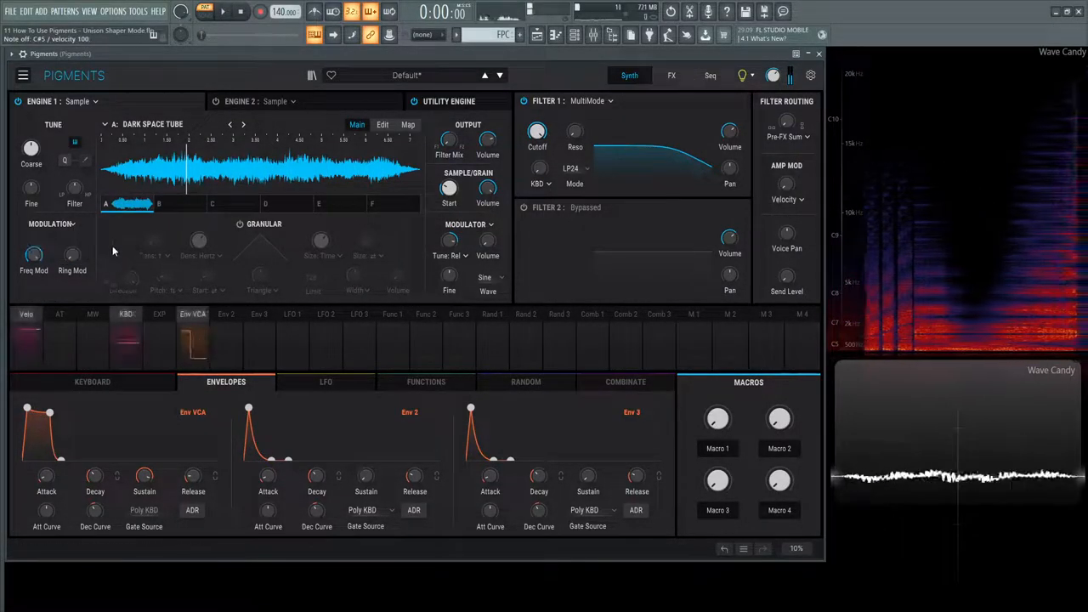
left_click(670, 75)
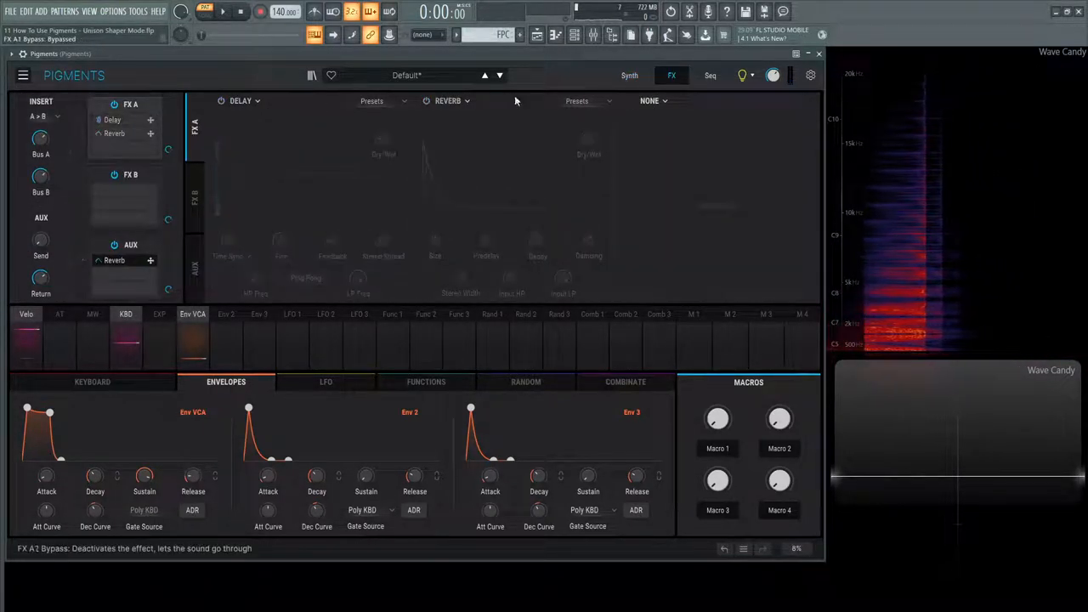
Return to the Synth page showing the Dark Space Tube sample engine
left_click(629, 75)
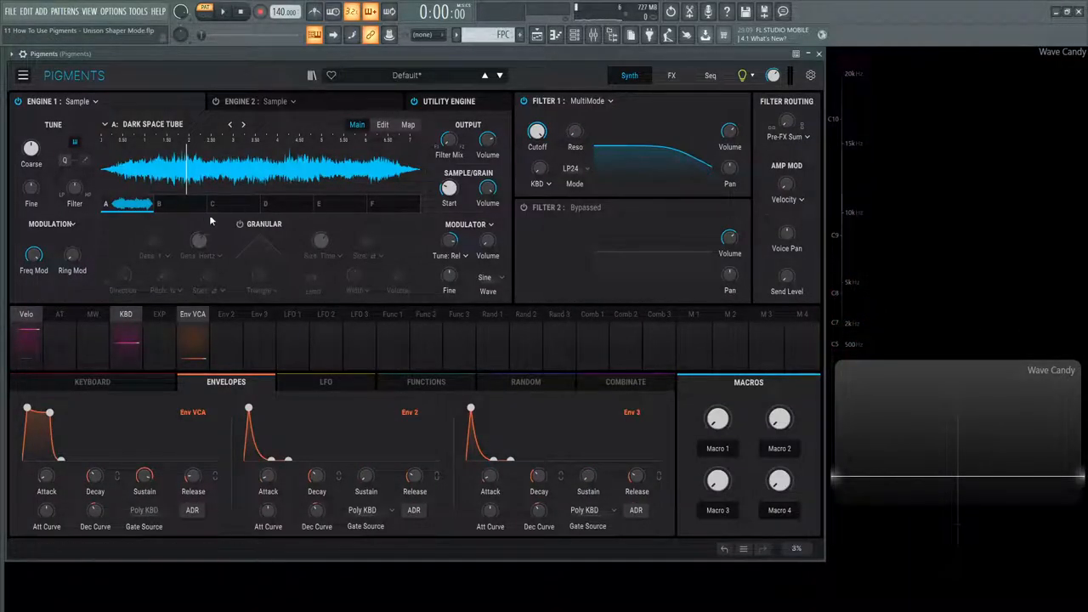
mouse_move(34, 255)
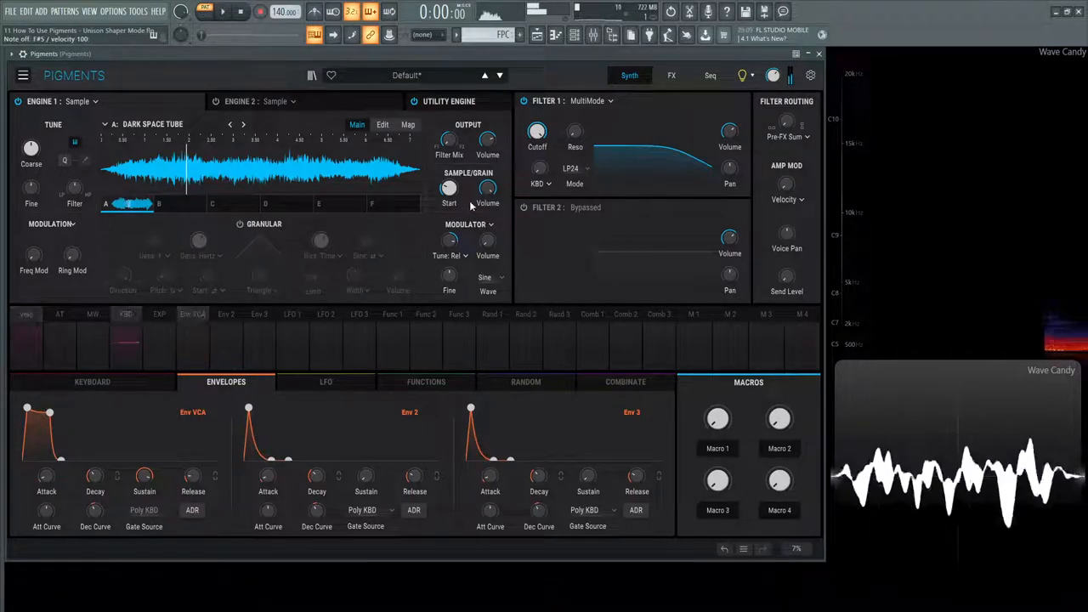
Check the modulator tuning modes, switch the shaper to BitCrush, and reopen the Shaper Mode choices
left_click(449, 255)
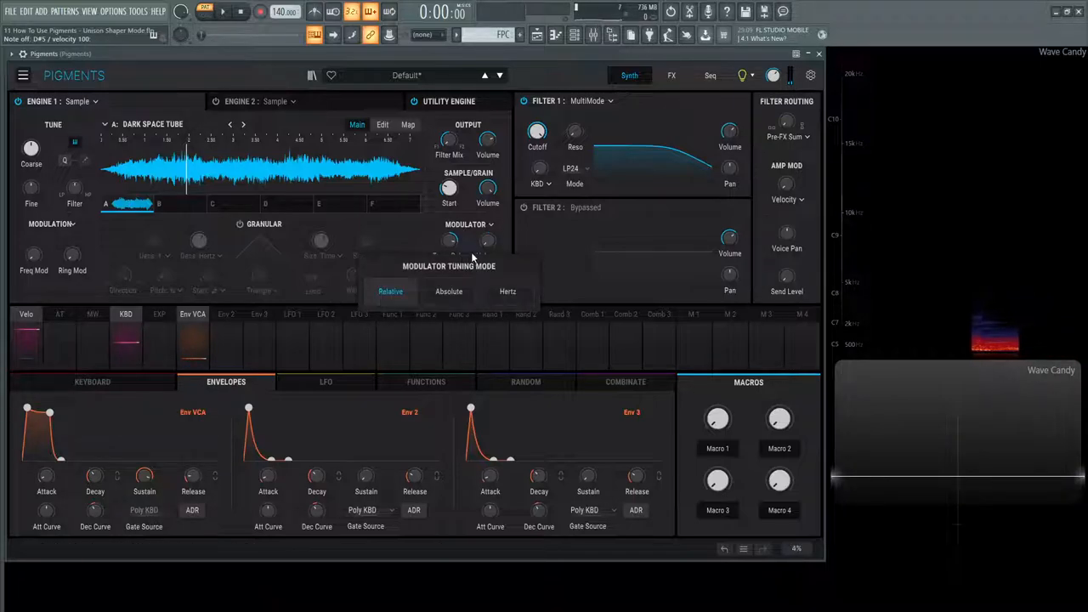
mouse_move(506, 225)
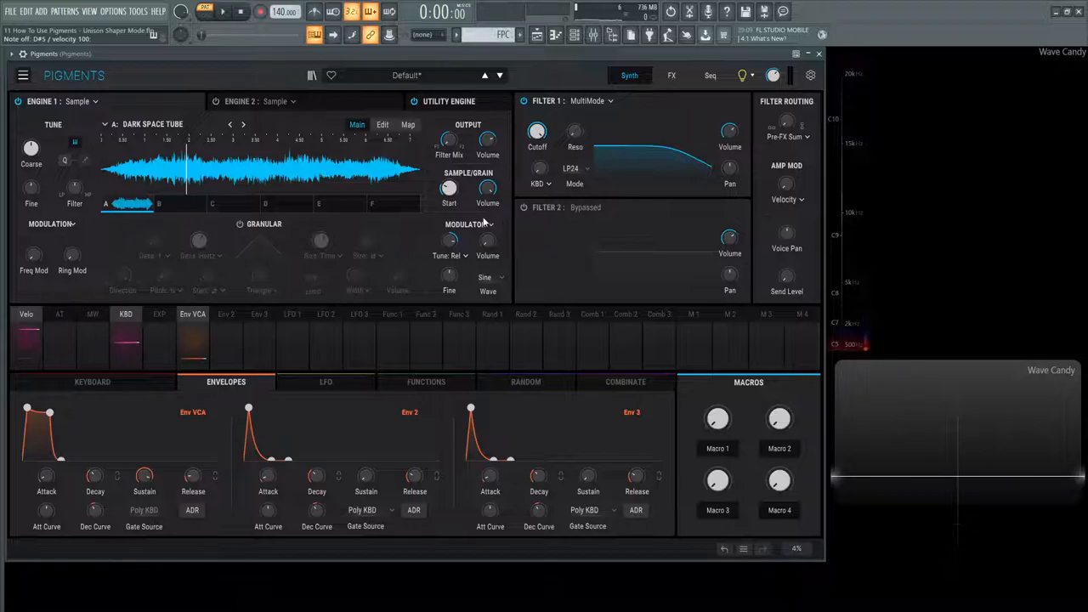
left_click(51, 224)
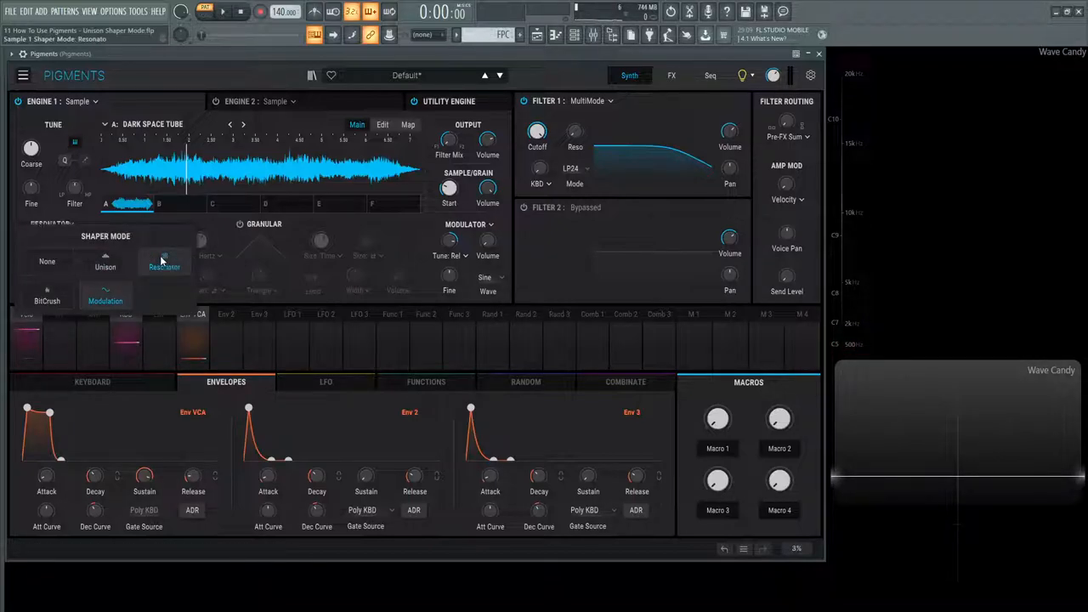
left_click(47, 299)
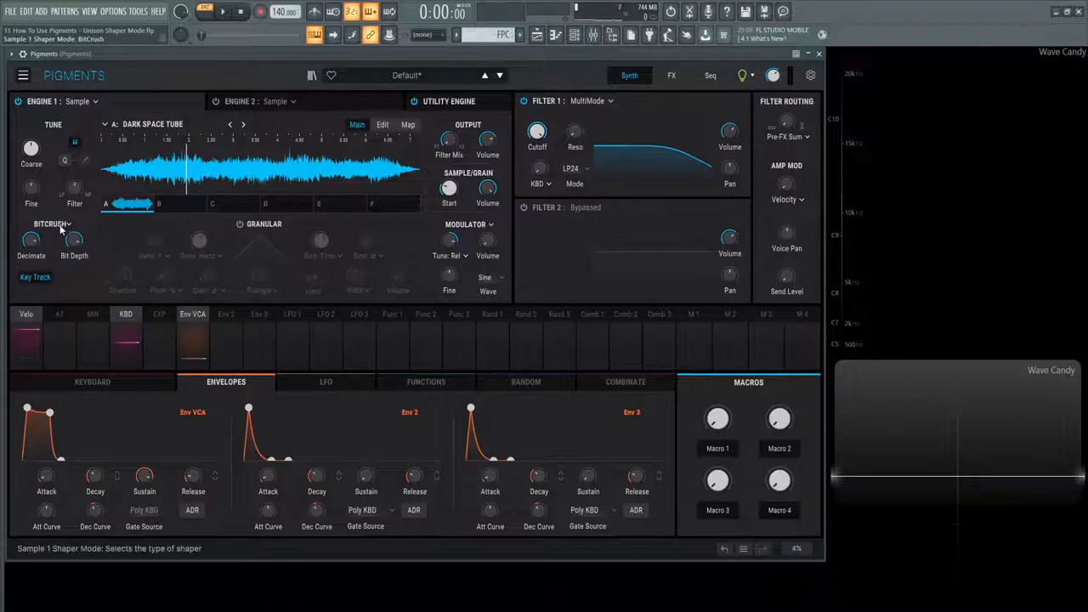
left_click(51, 225)
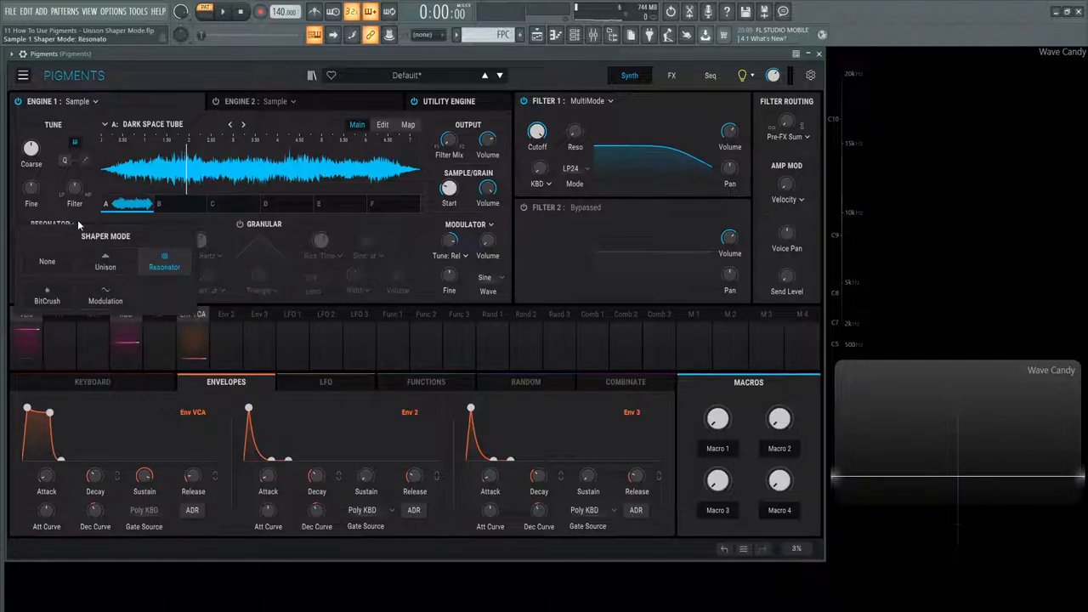